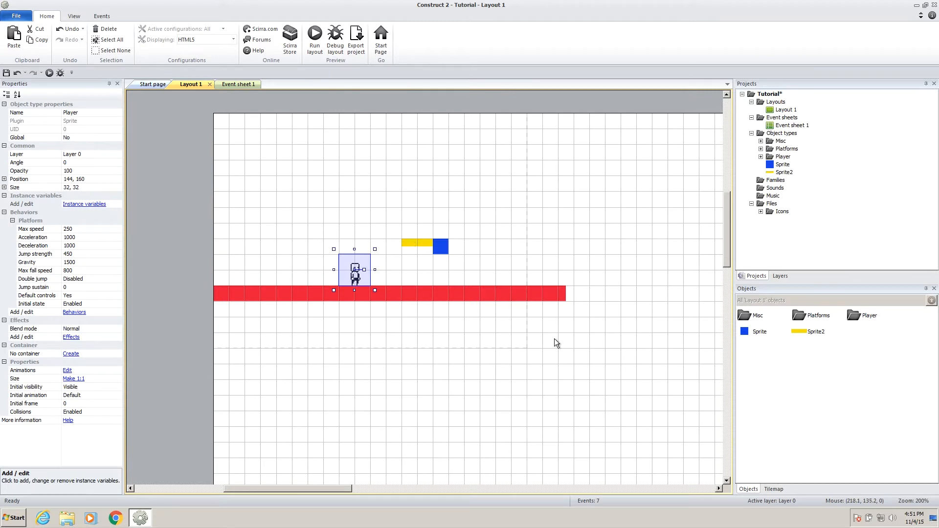
Preview the game in the browser, then undo the accidental rotation of four objects.
click(303, 191)
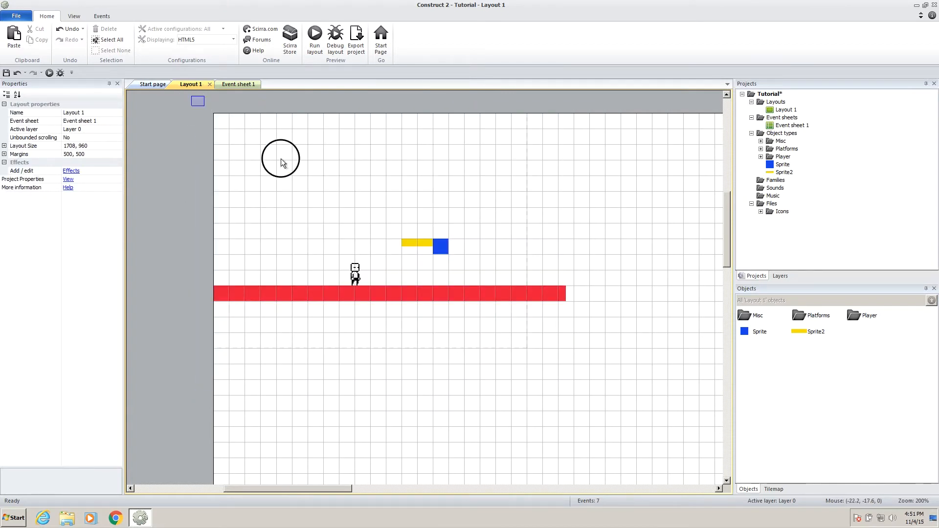
click(354, 274)
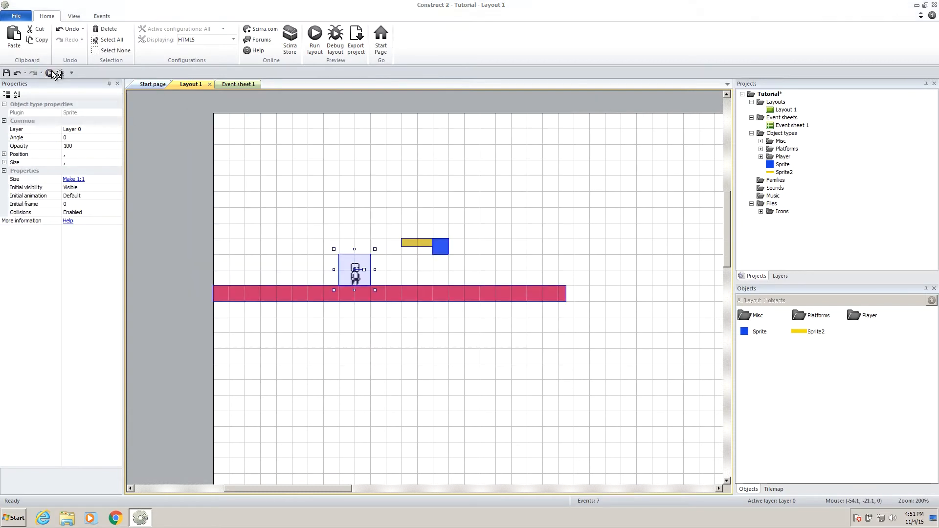
click(314, 39)
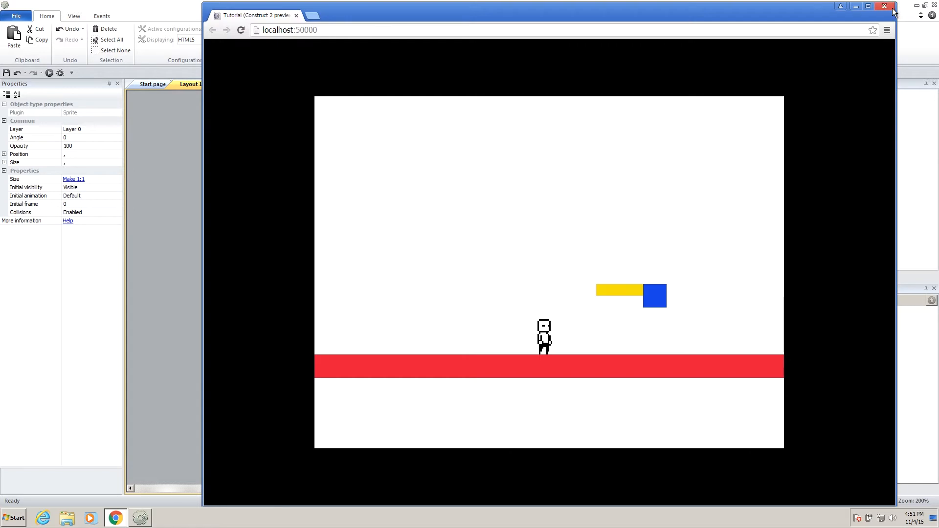
click(884, 6)
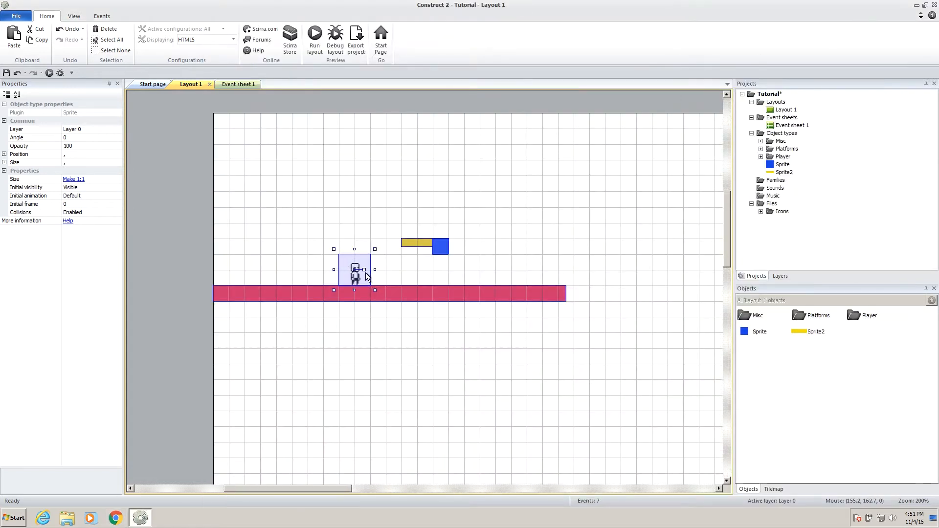
key(Ctrl+z)
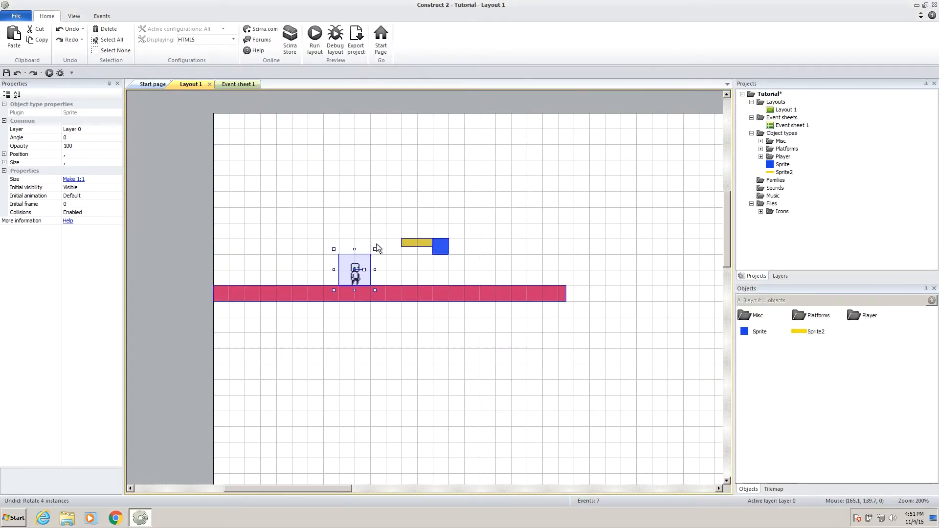
Add the Scroll To behavior to the Player next to its Platform behavior.
click(354, 273)
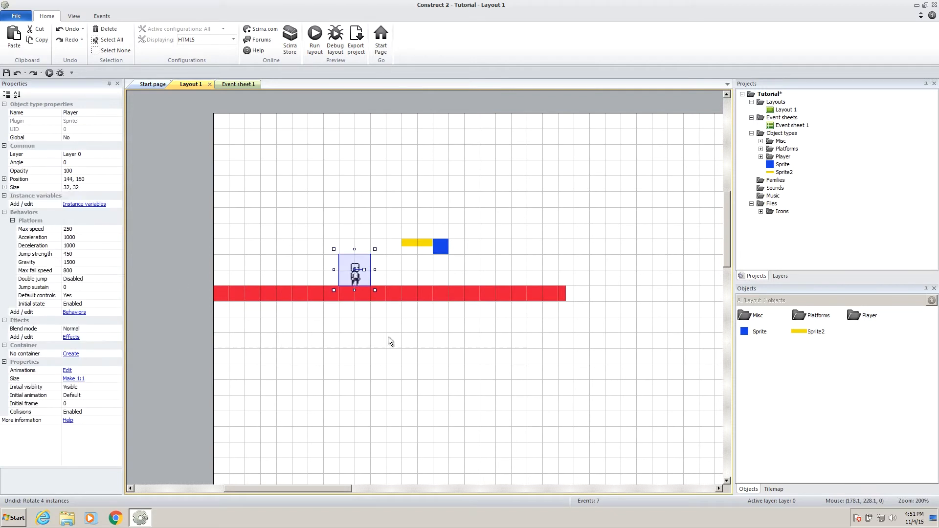
mouse_move(59, 313)
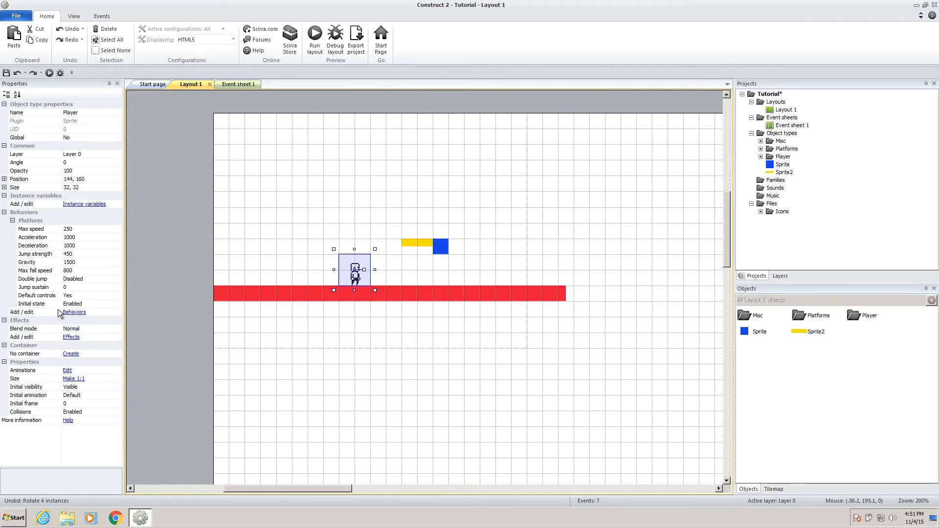
click(75, 312)
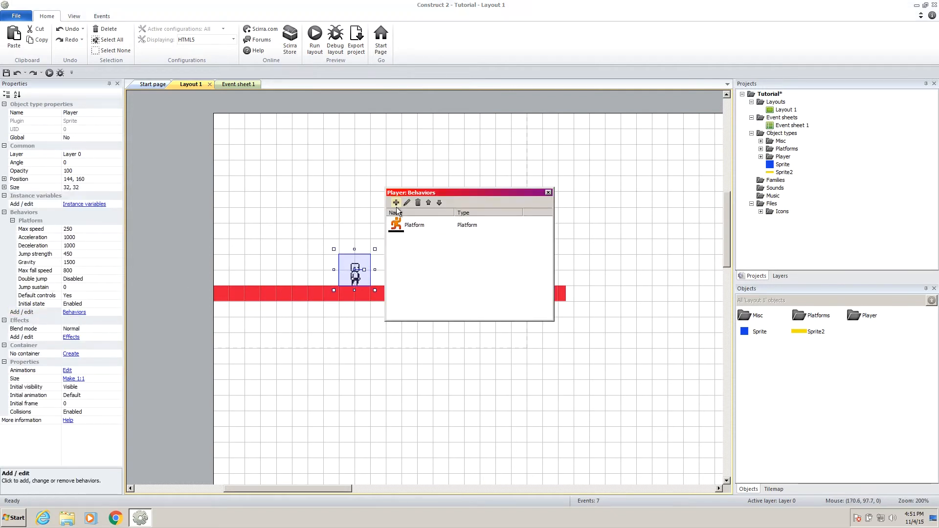
click(396, 202)
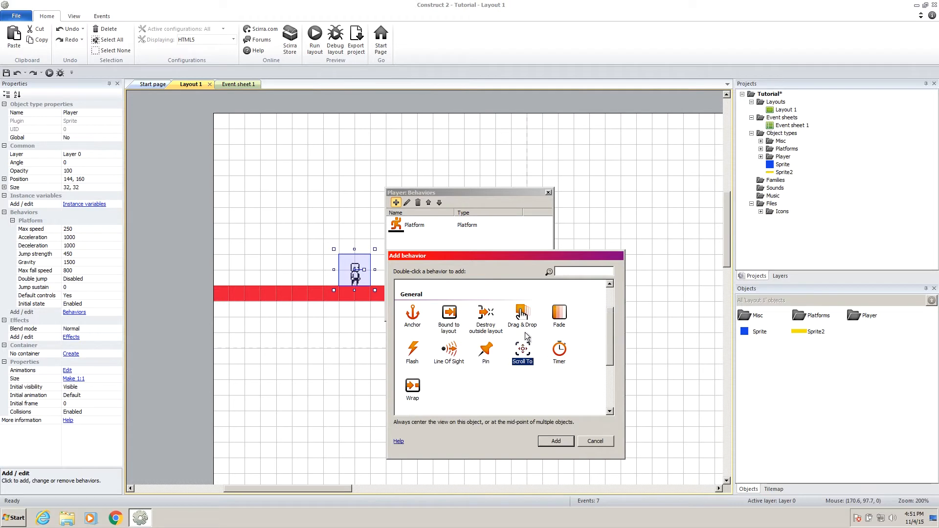
double_click(521, 350)
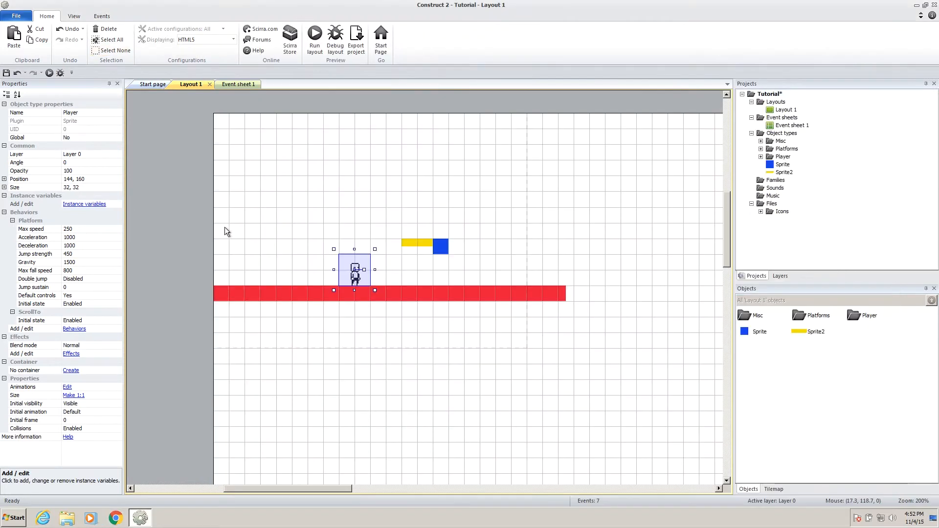
Set Layout 1's Unbounded scrolling to Yes and check the result in a browser preview.
click(655, 191)
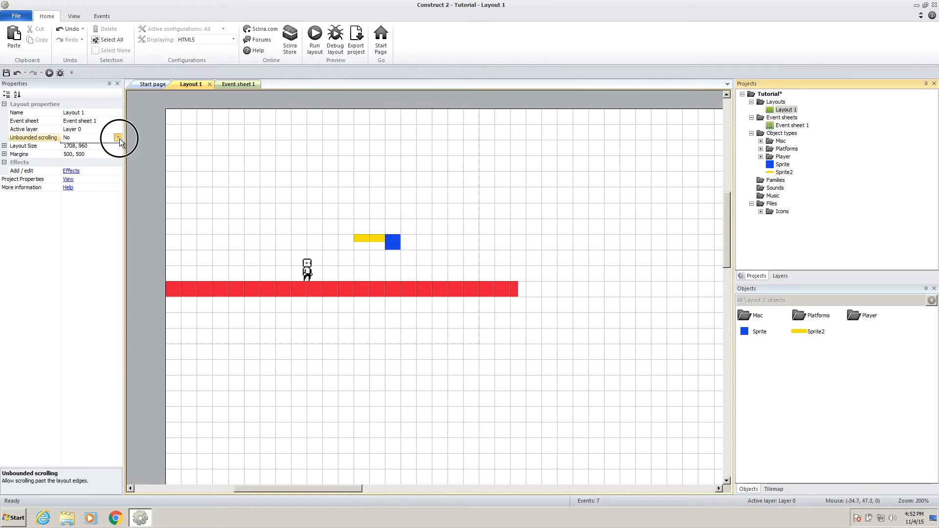
click(119, 137)
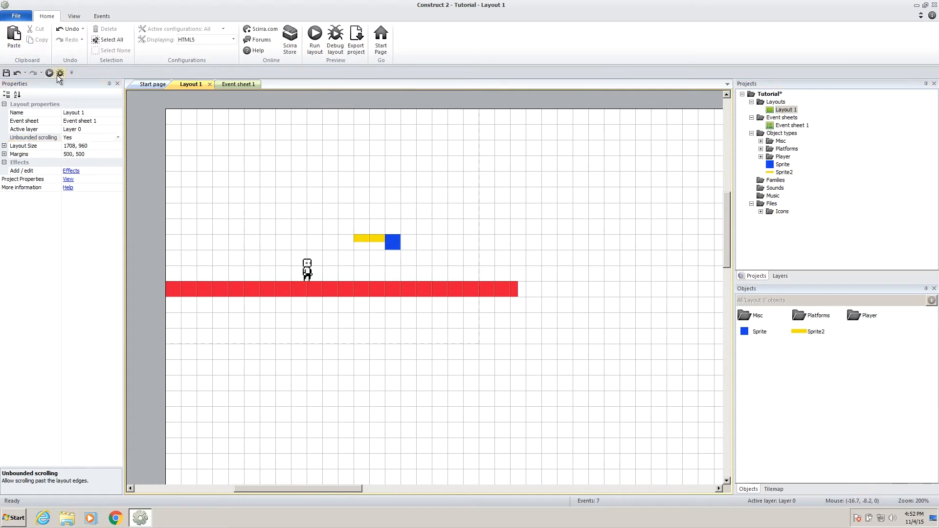
click(314, 37)
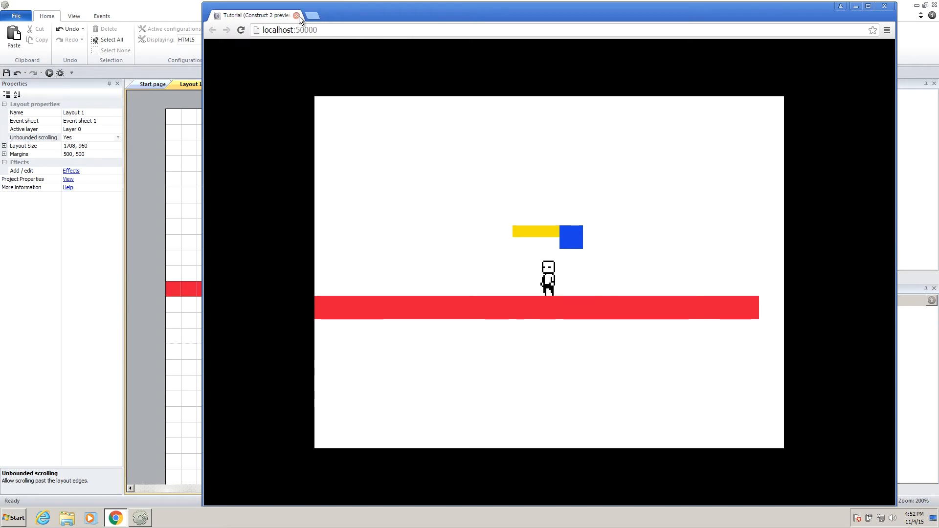
click(297, 15)
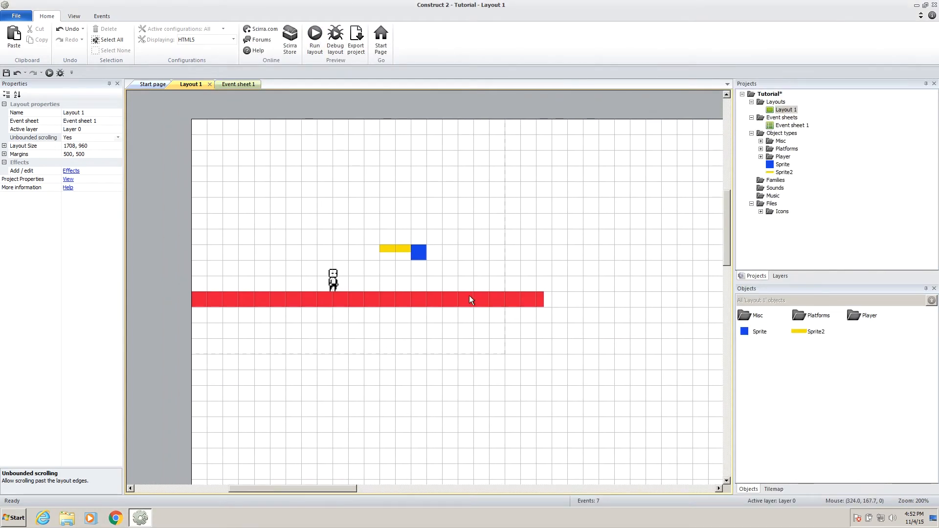
mouse_move(407, 225)
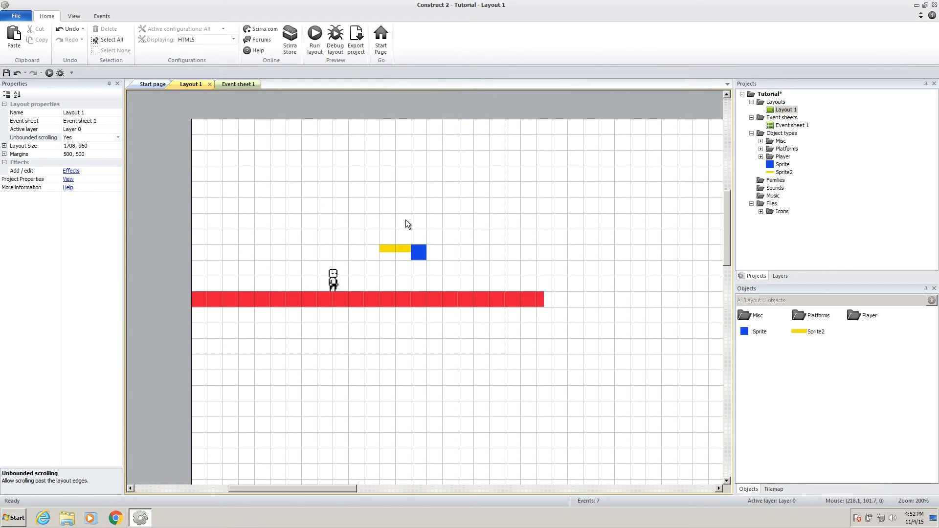
Insert Sprite4, resize its image to 16×16 and paint a yellow coin with light highlights.
double_click(406, 224)
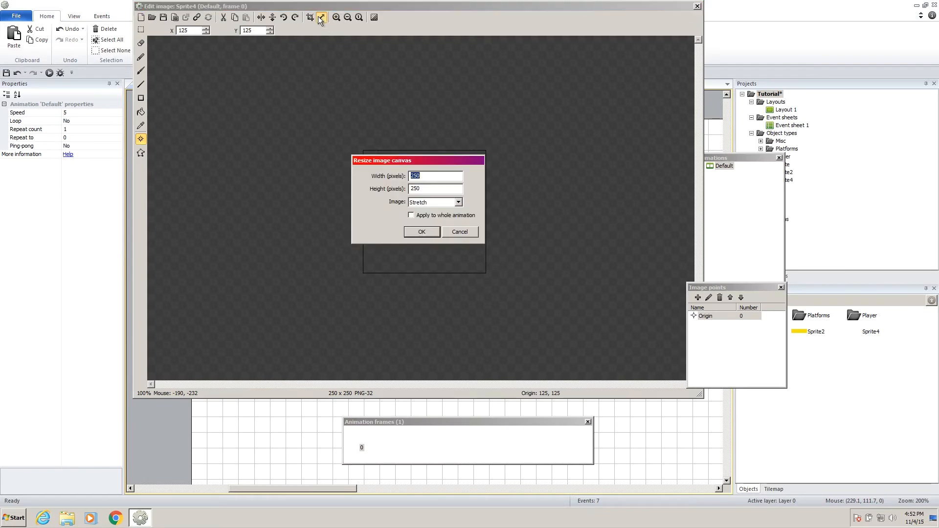
text(16)
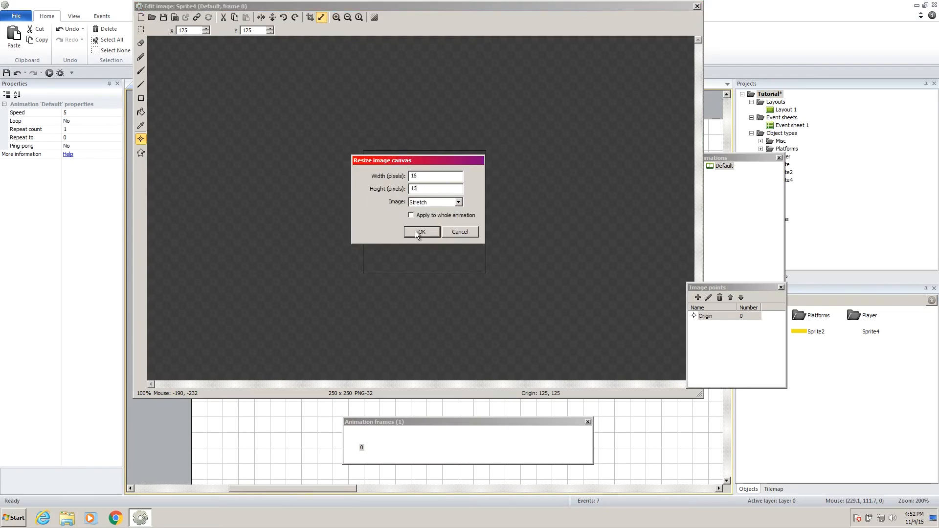
click(421, 232)
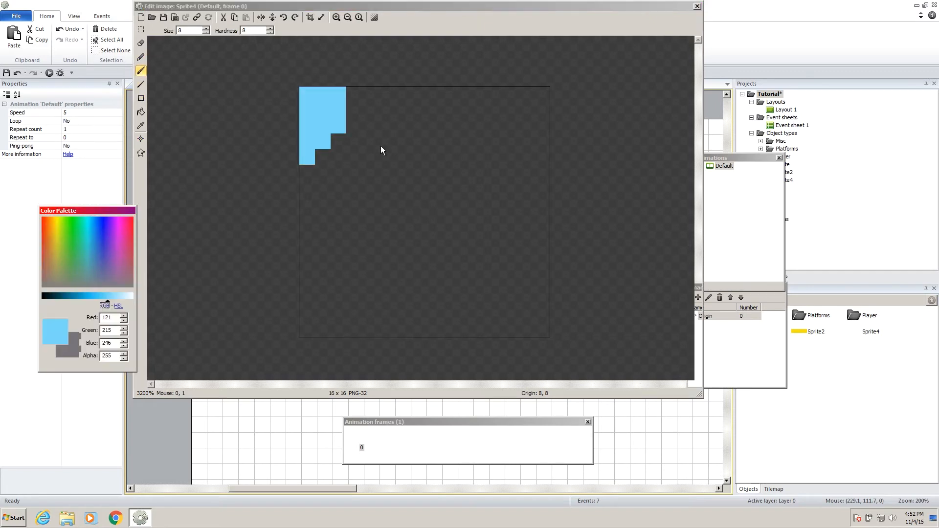
click(60, 225)
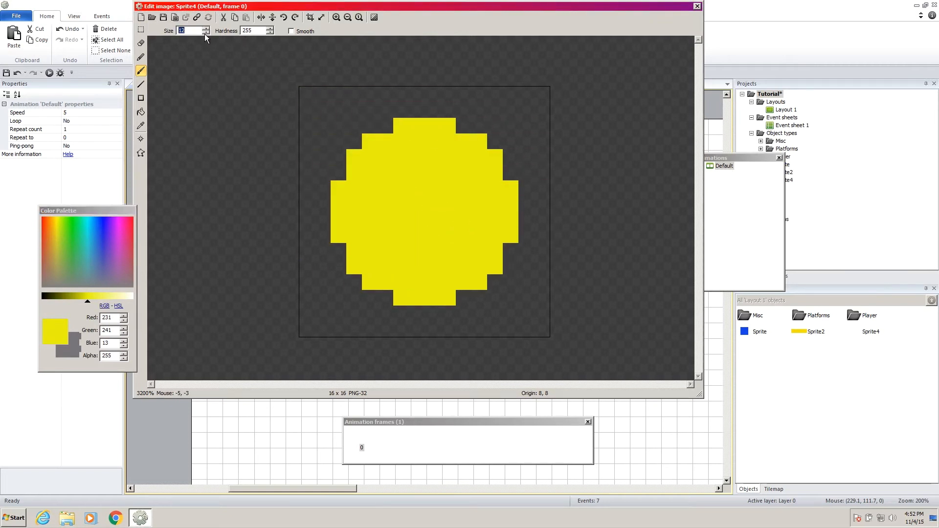
click(206, 32)
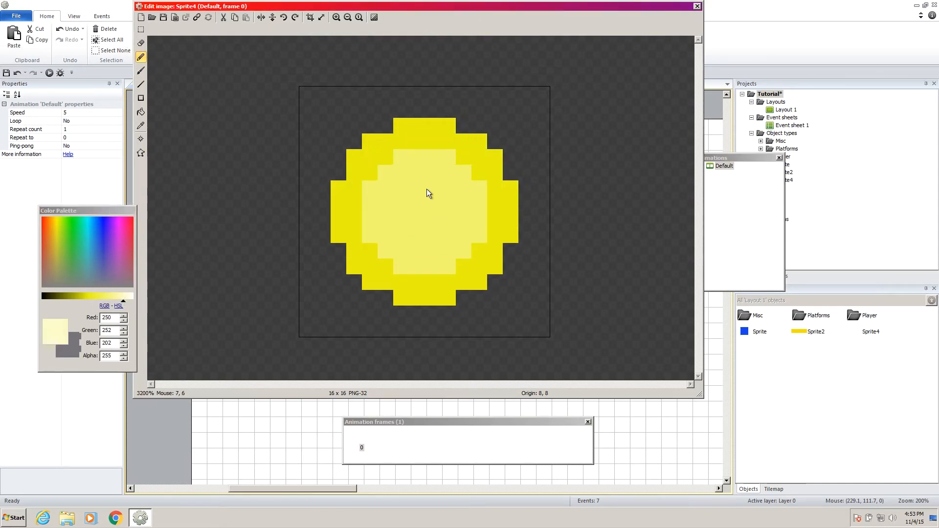
mouse_move(375, 144)
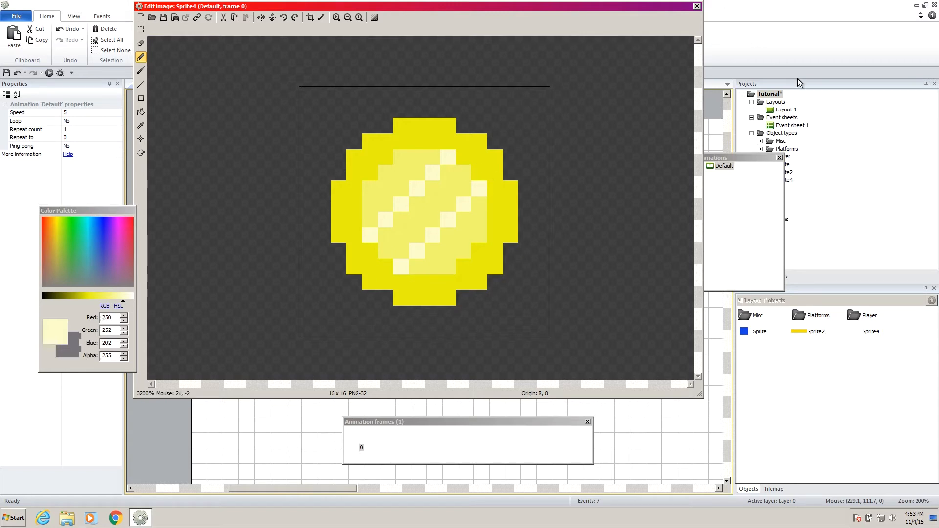
click(696, 6)
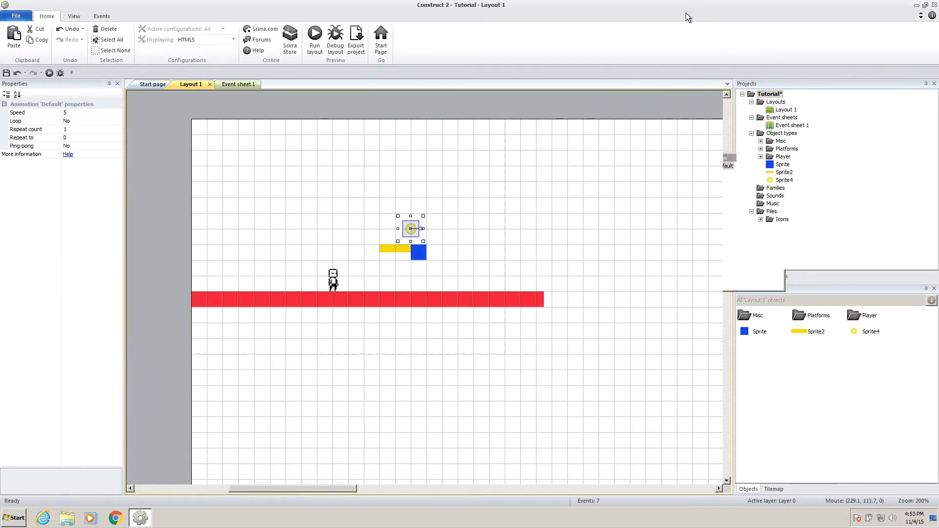
double_click(409, 227)
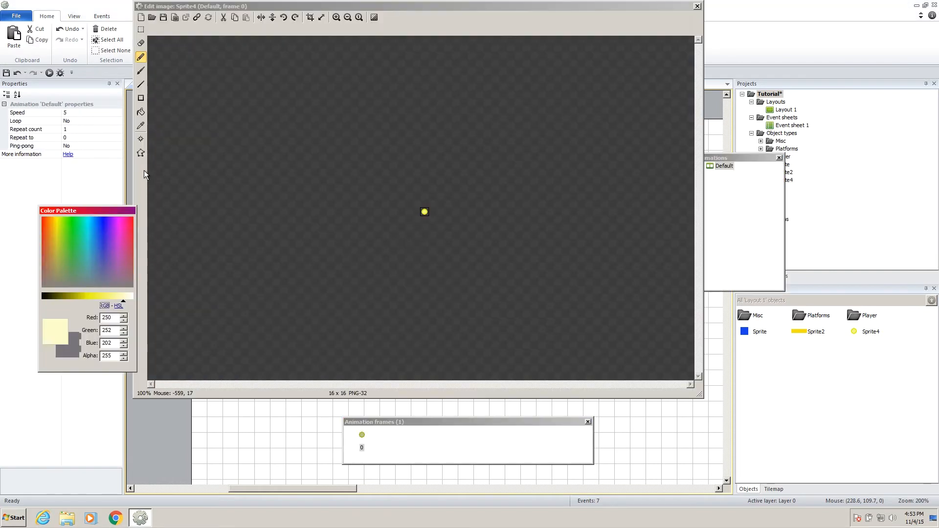
click(141, 139)
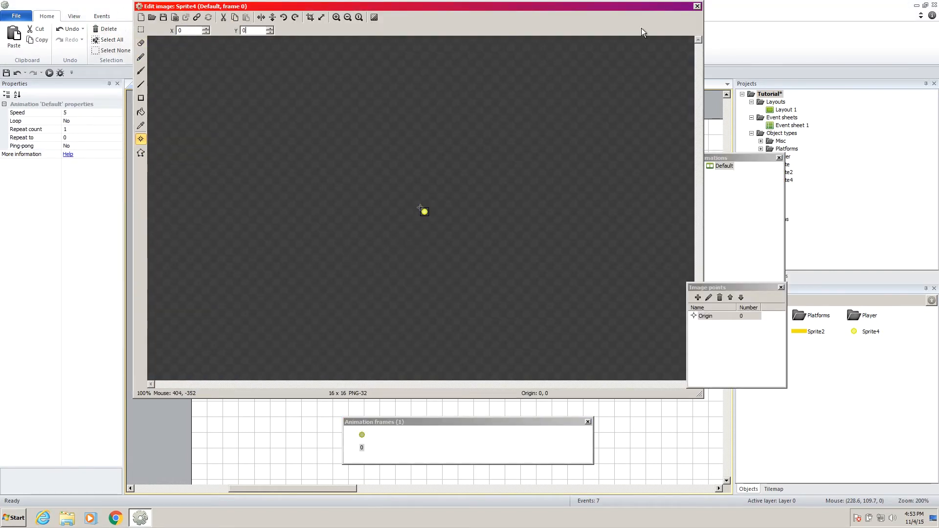
click(697, 6)
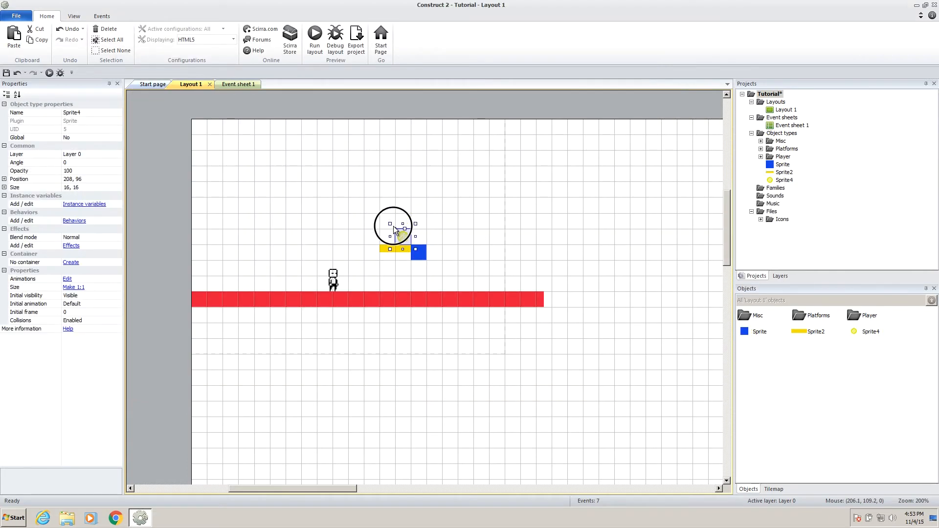
click(314, 37)
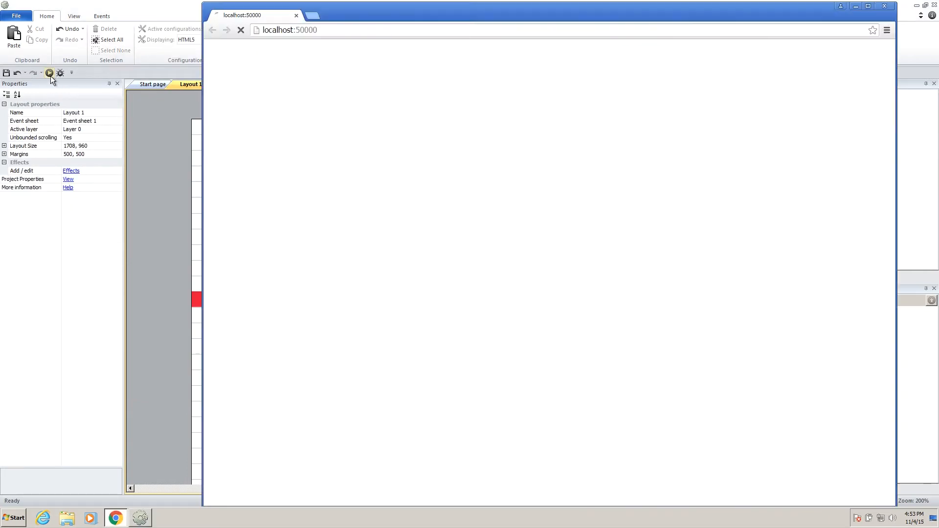
click(49, 72)
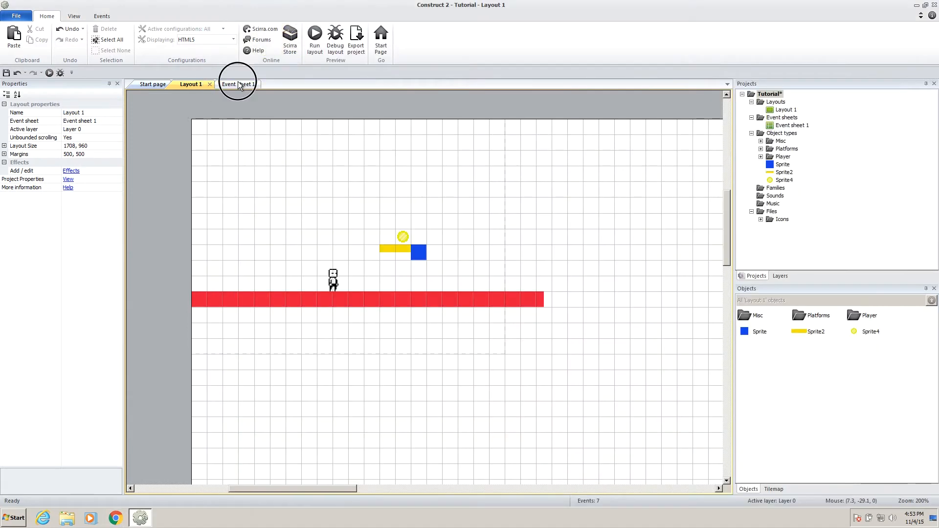
Create a new event group named Coins on Event sheet 1.
click(237, 85)
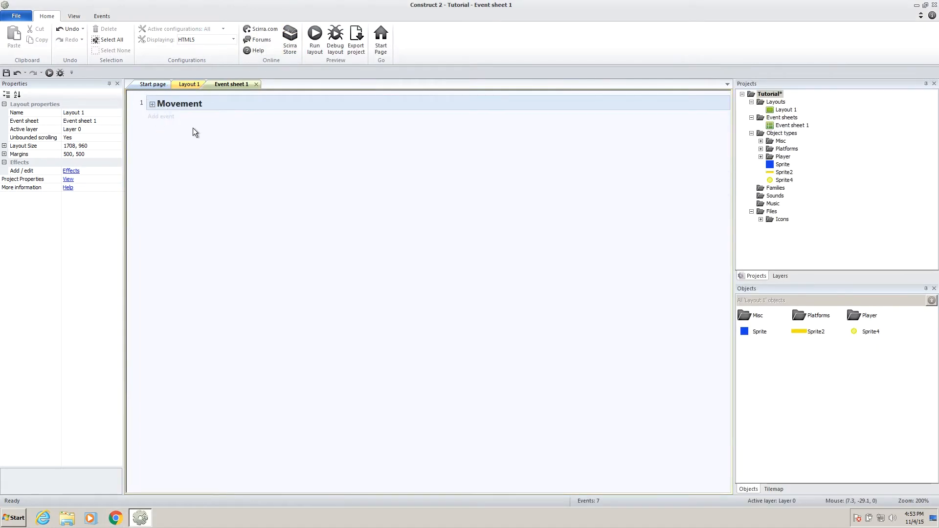
right_click(195, 132)
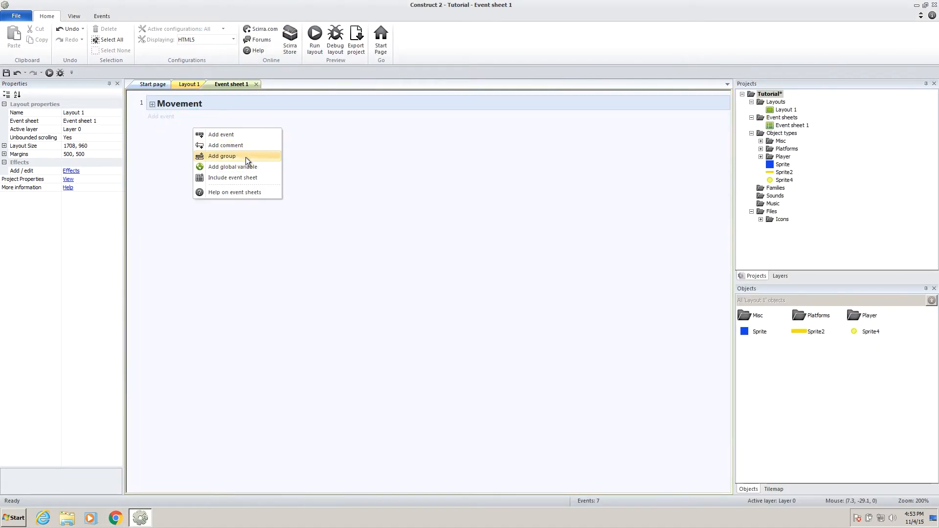
click(222, 156)
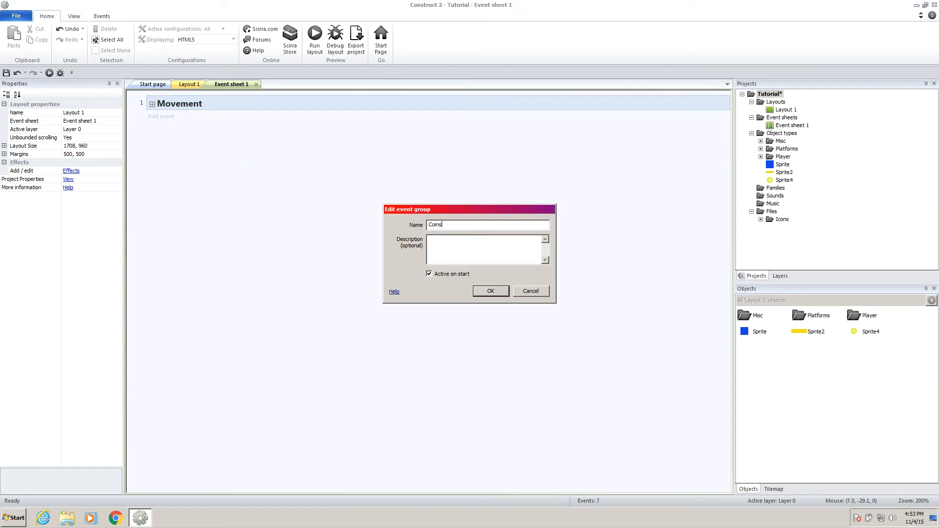
click(490, 291)
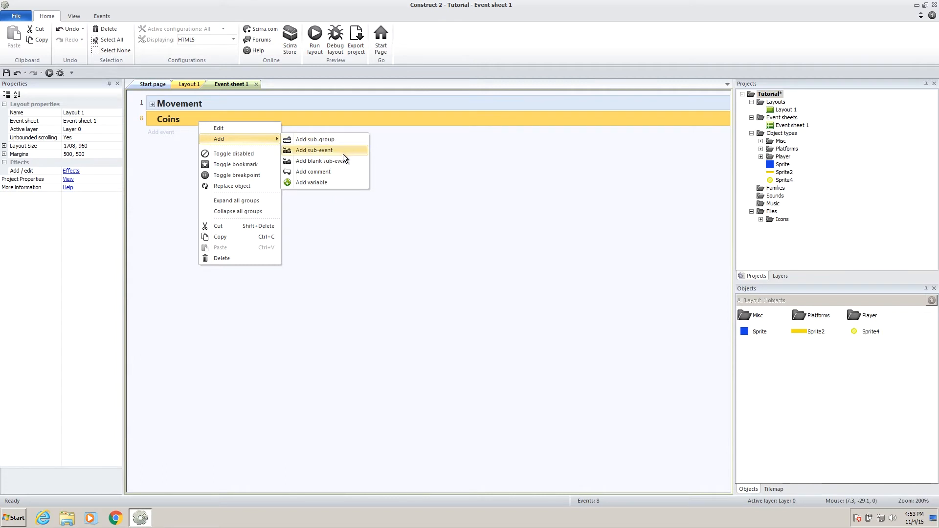
mouse_move(329, 150)
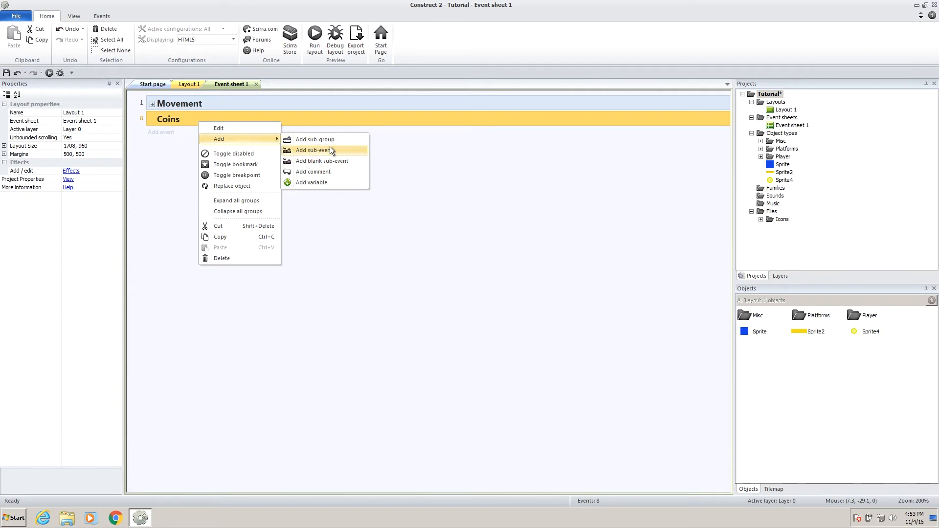
Add a sub-event in Coins for Sprite4 colliding with Player.
click(313, 150)
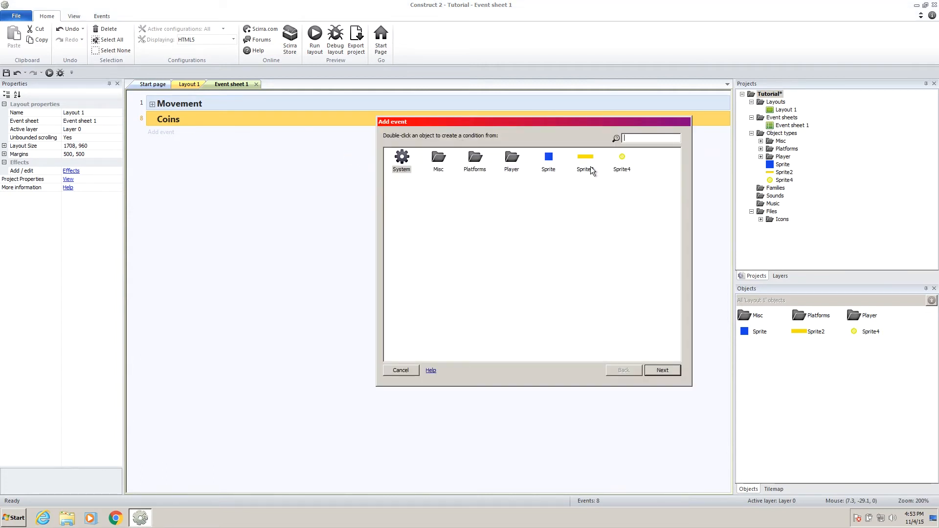
mouse_move(622, 159)
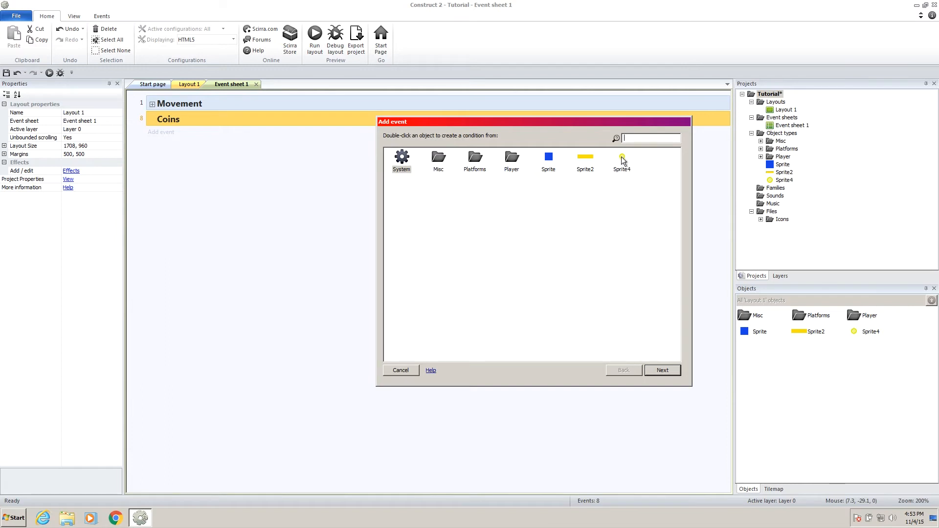
double_click(548, 157)
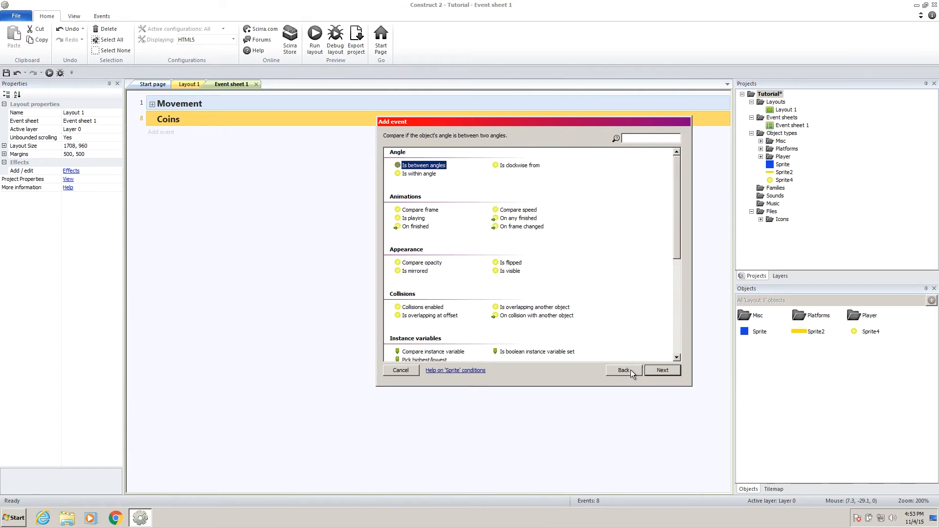
scroll(down, 3)
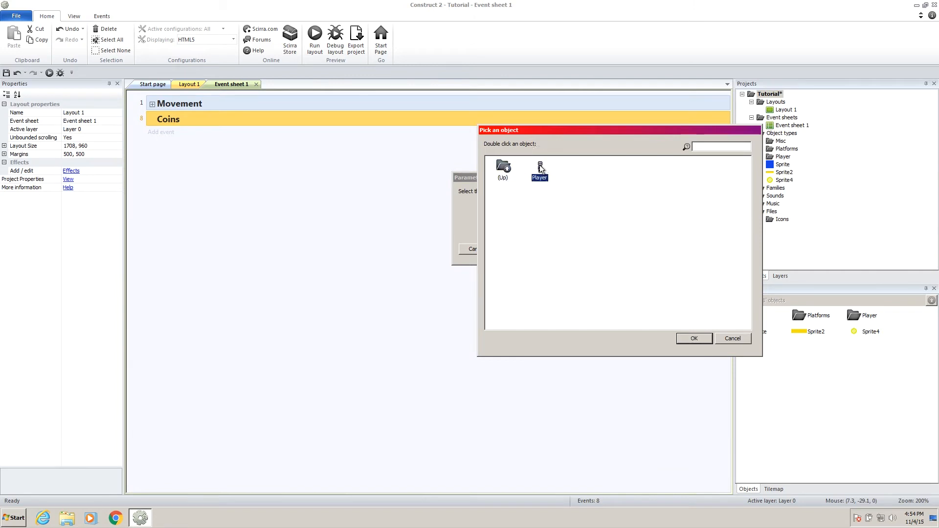
double_click(538, 167)
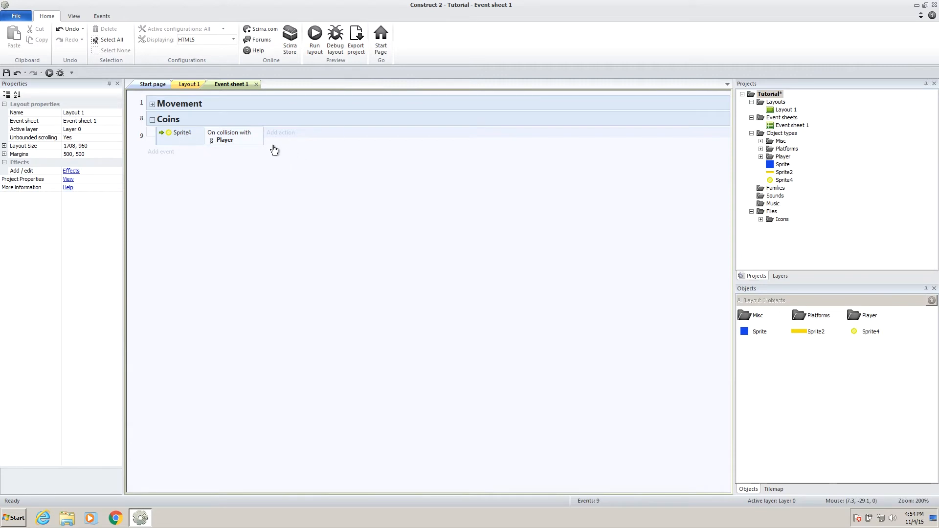
mouse_move(292, 140)
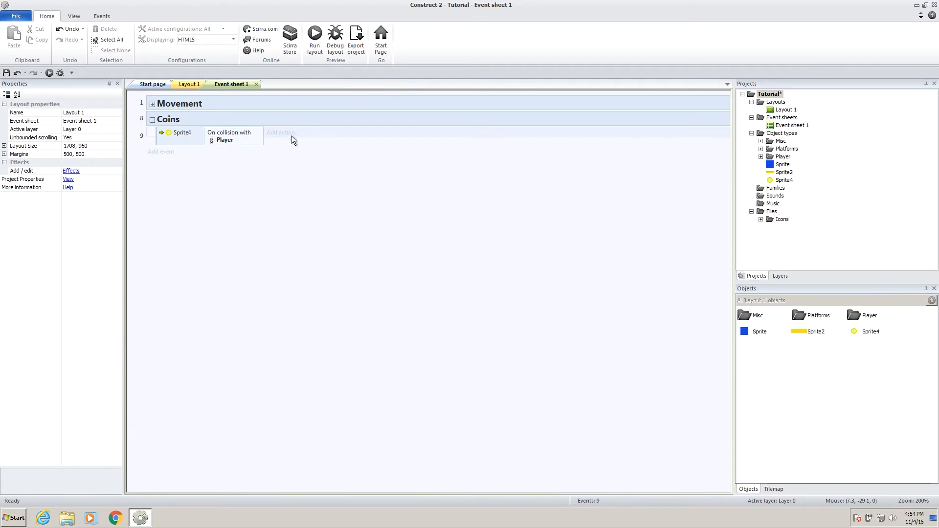
mouse_move(290, 203)
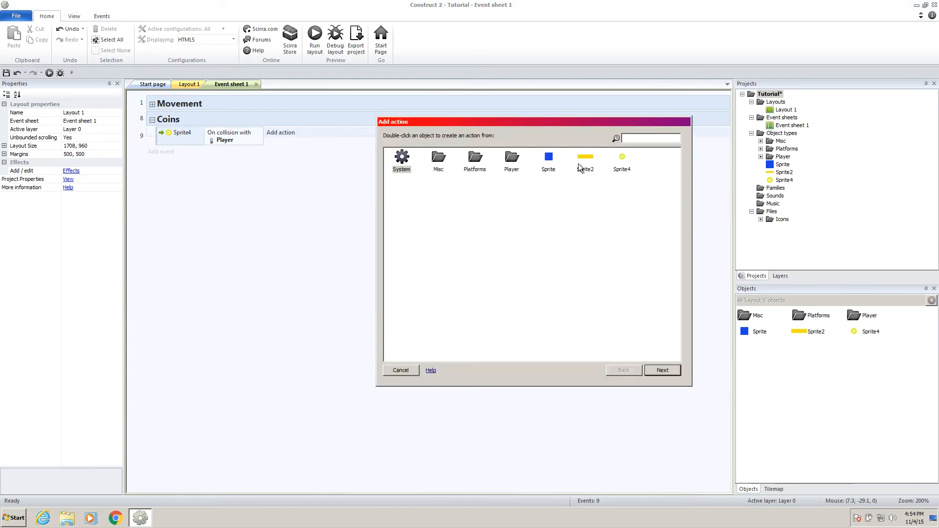
Give the Sprite4 collision event a Destroy action so the coin removes itself.
double_click(622, 156)
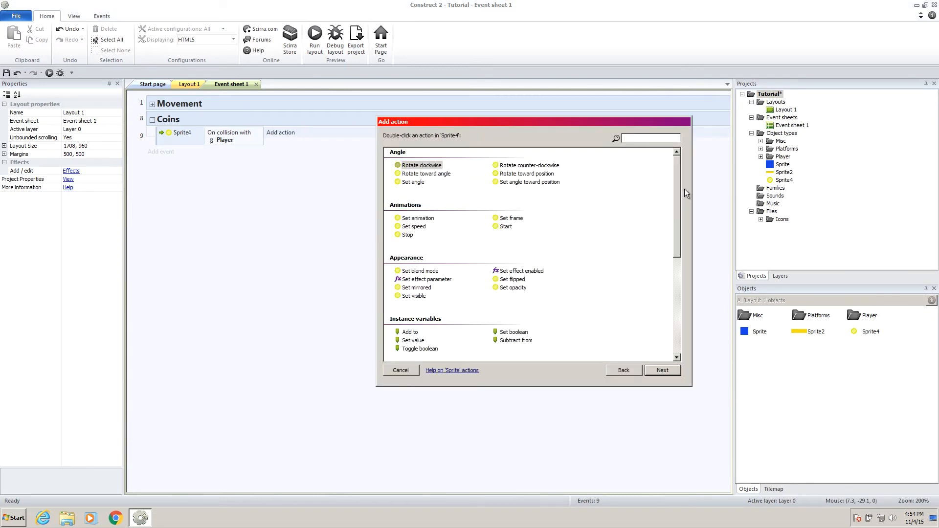
scroll(down, 3)
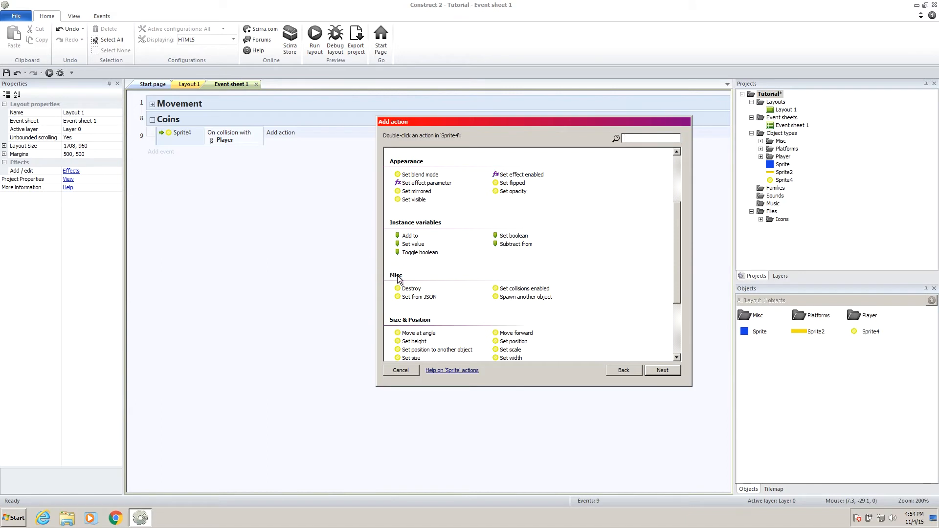
mouse_move(421, 294)
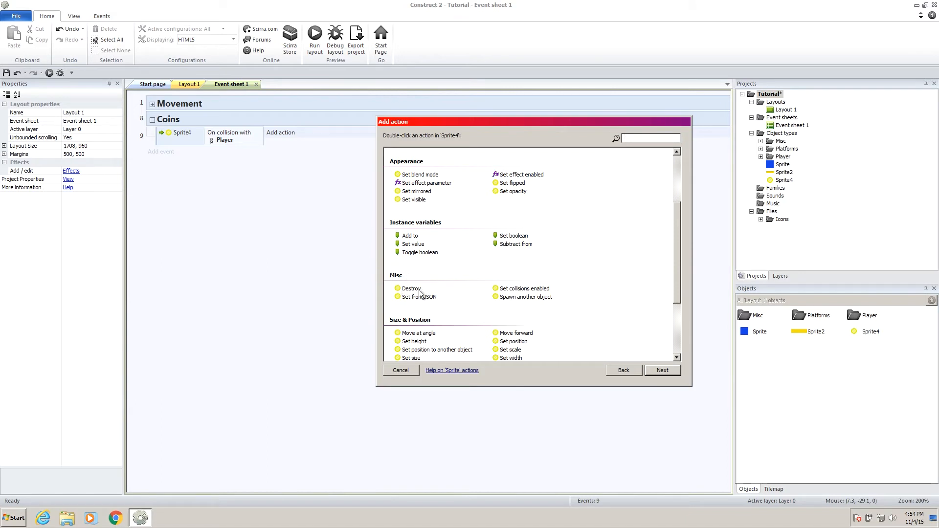
double_click(411, 287)
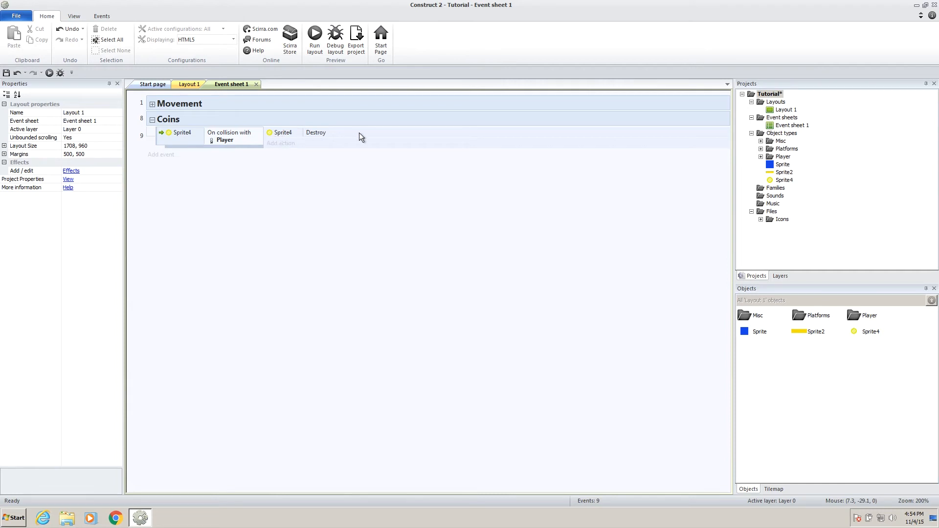
mouse_move(788, 234)
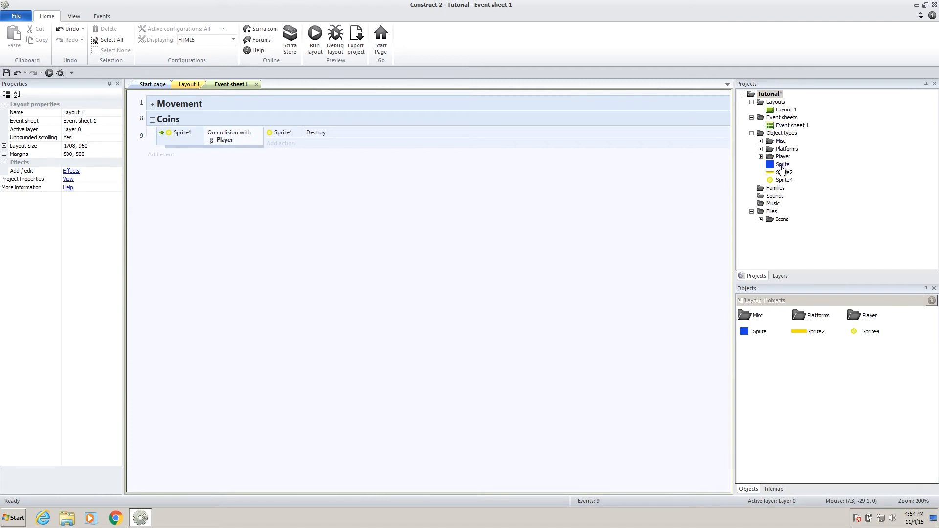
Rename objects platformSolid, platformJumpThru and coin1, and move coin1 into a new Collectables subfolder.
click(783, 164)
text(platformSolid)
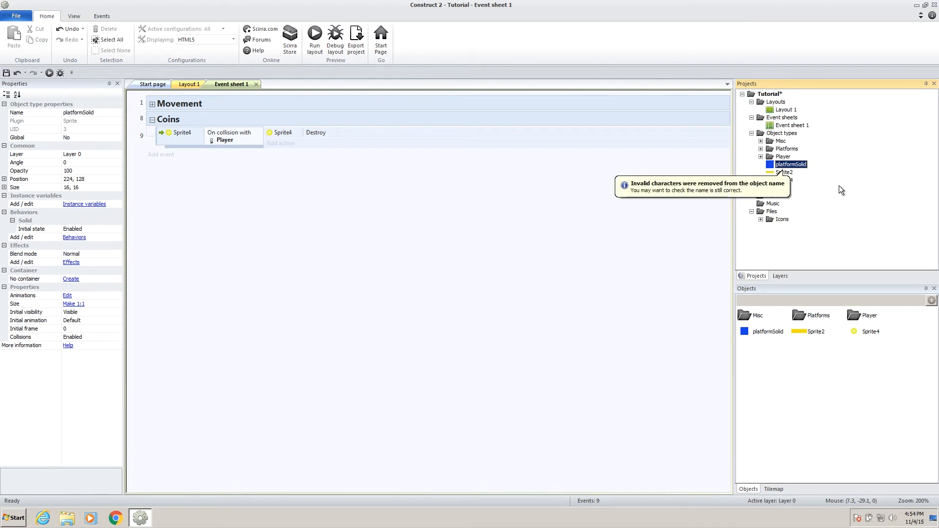
click(786, 148)
text(coin1)
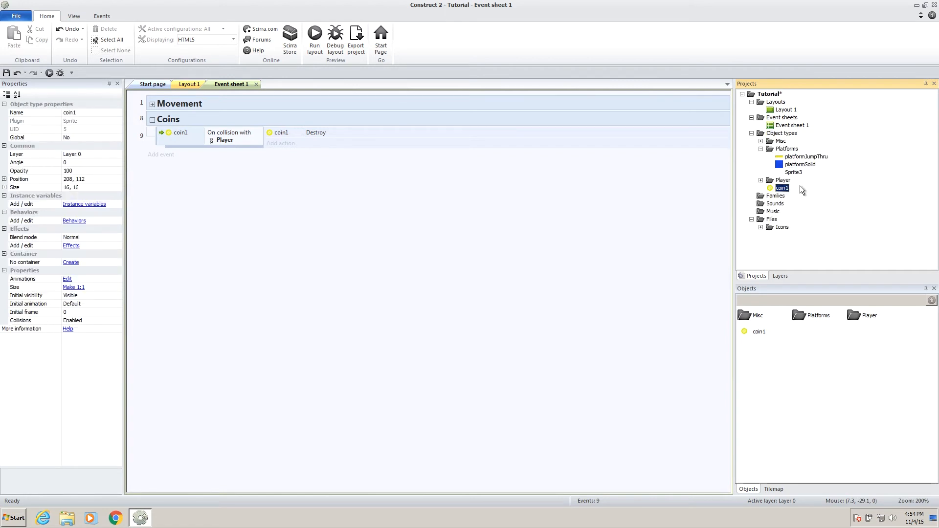
right_click(782, 133)
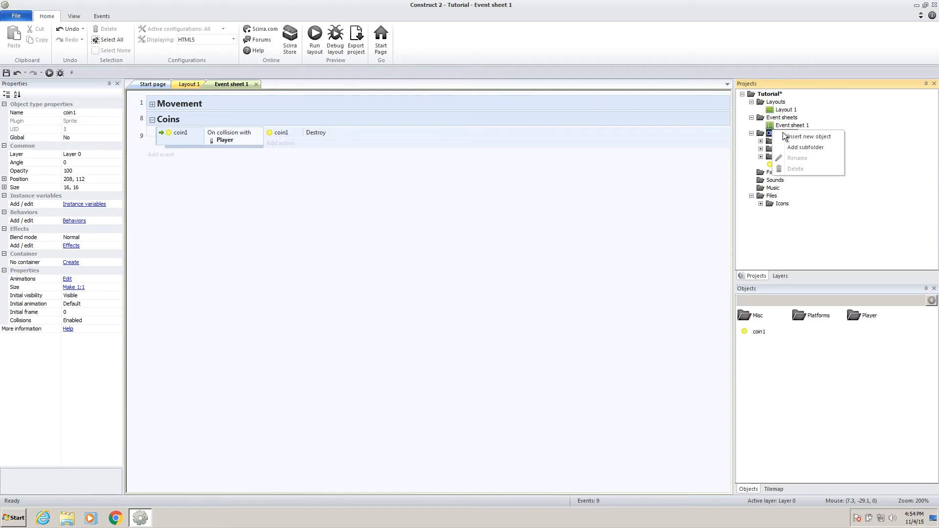
click(805, 147)
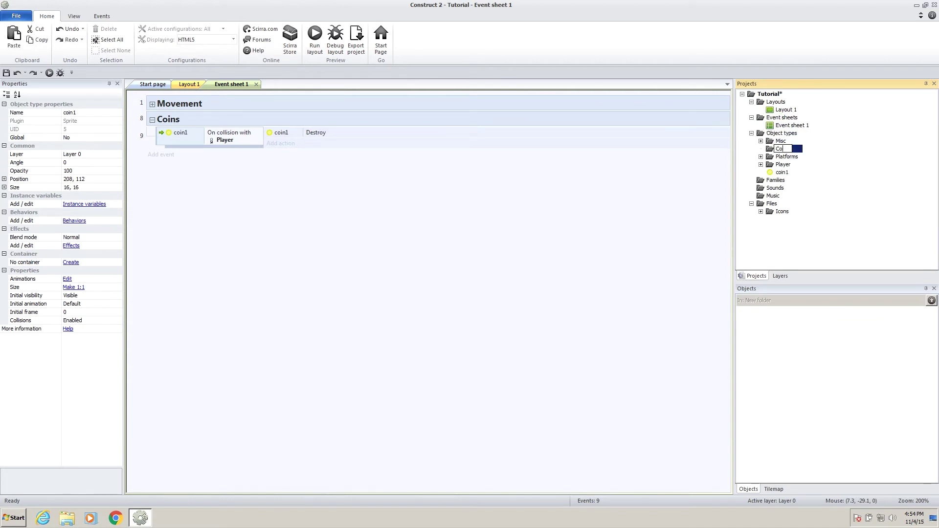
text(Collectables)
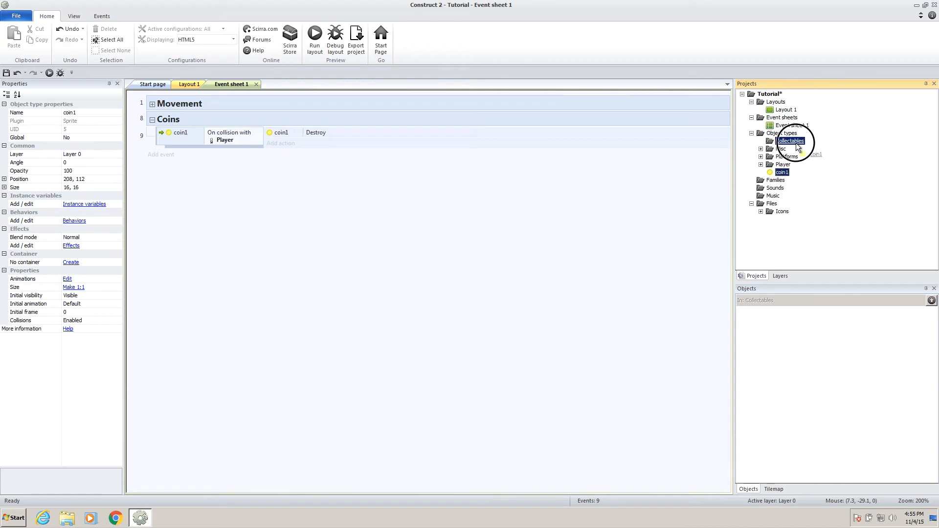
click(789, 141)
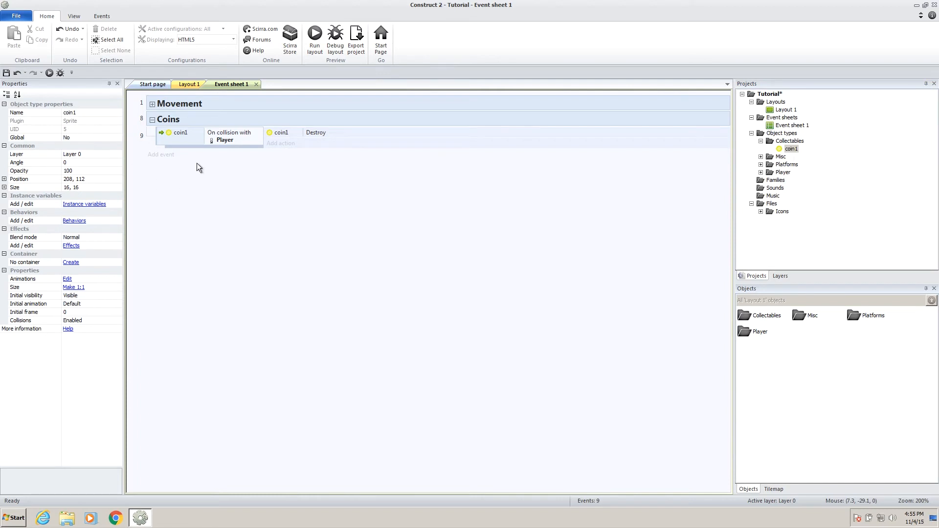
mouse_move(198, 144)
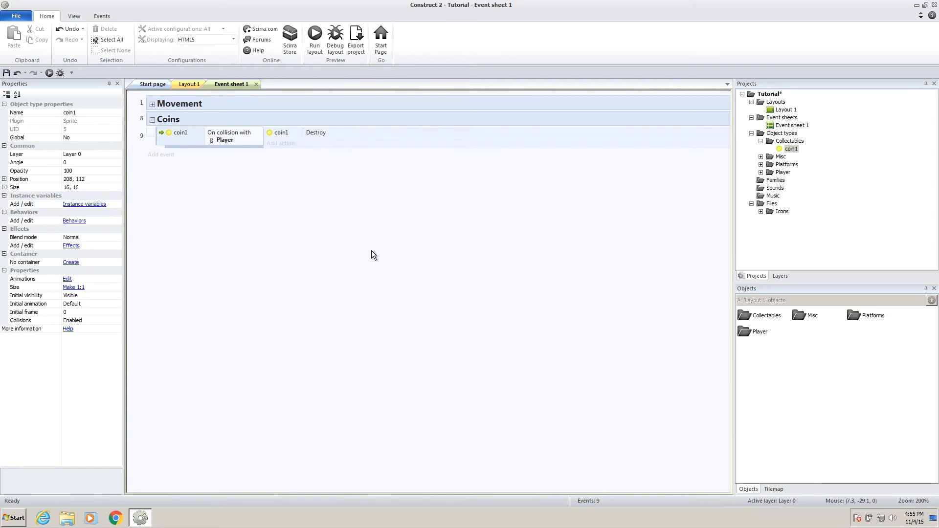
mouse_move(375, 256)
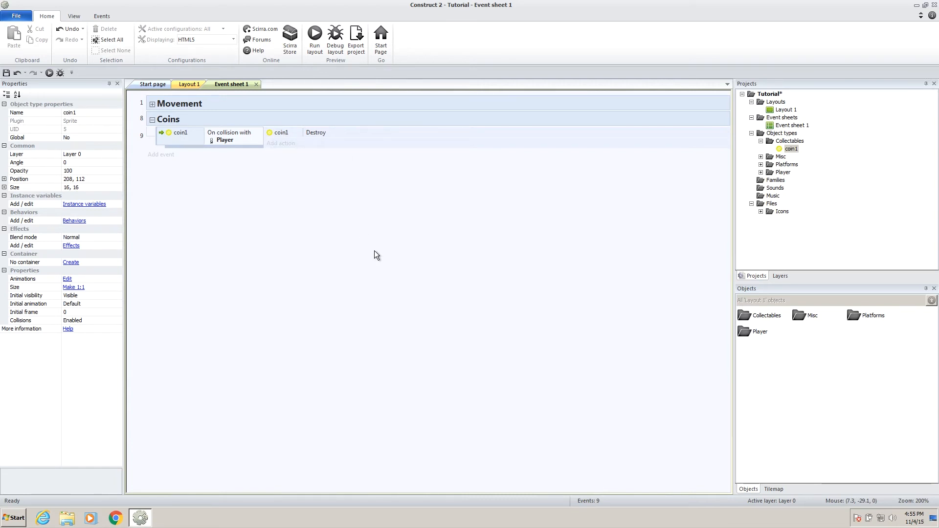
mouse_move(361, 226)
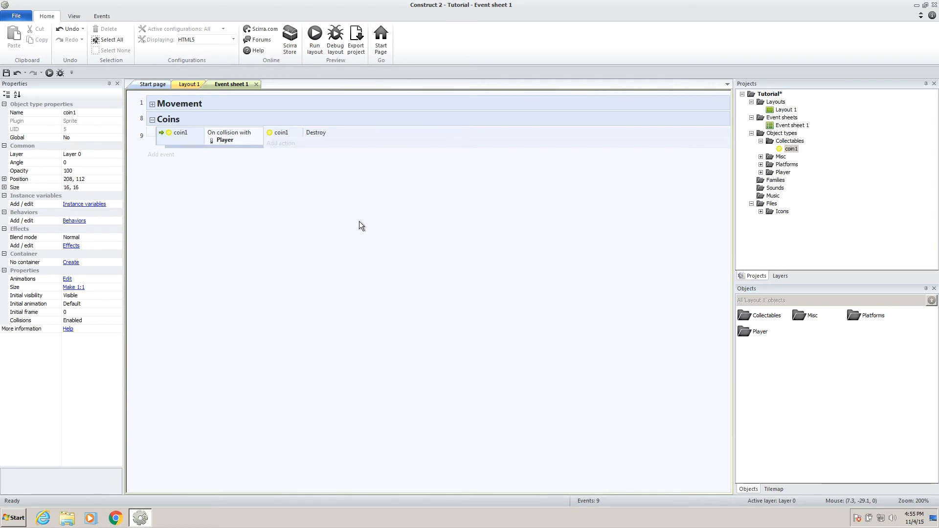
mouse_move(300, 181)
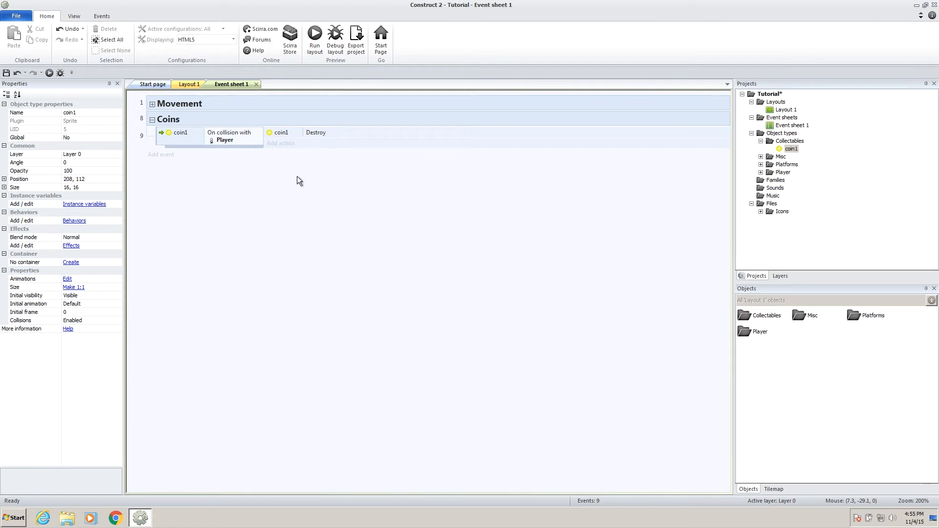
mouse_move(189, 84)
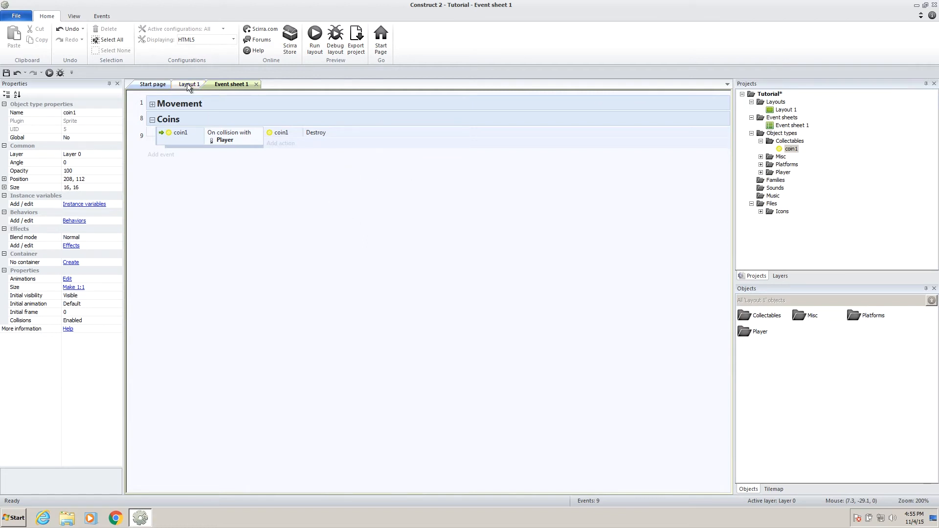
Return to the Layout 1 view showing the player, platforms and coin.
click(191, 84)
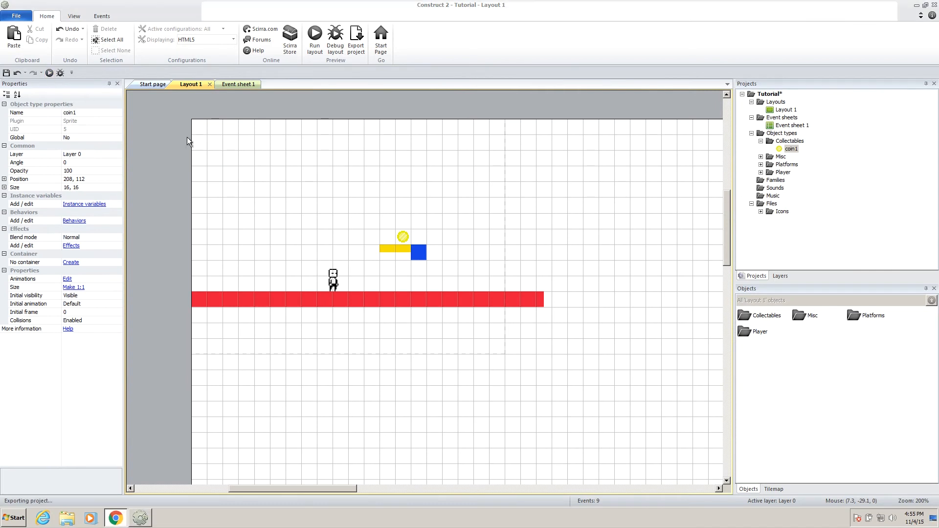
Run a browser preview to see the coin vanish on contact, then return to Event sheet 1.
click(314, 39)
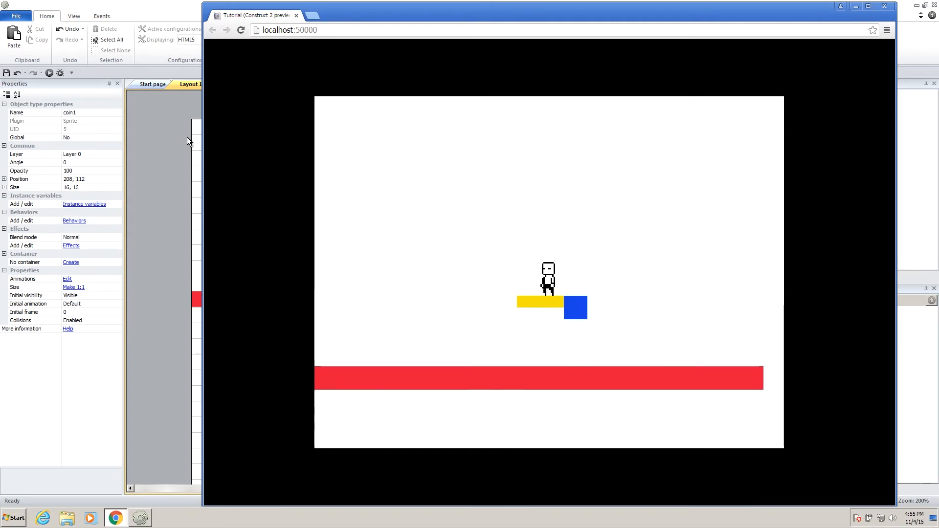
click(296, 15)
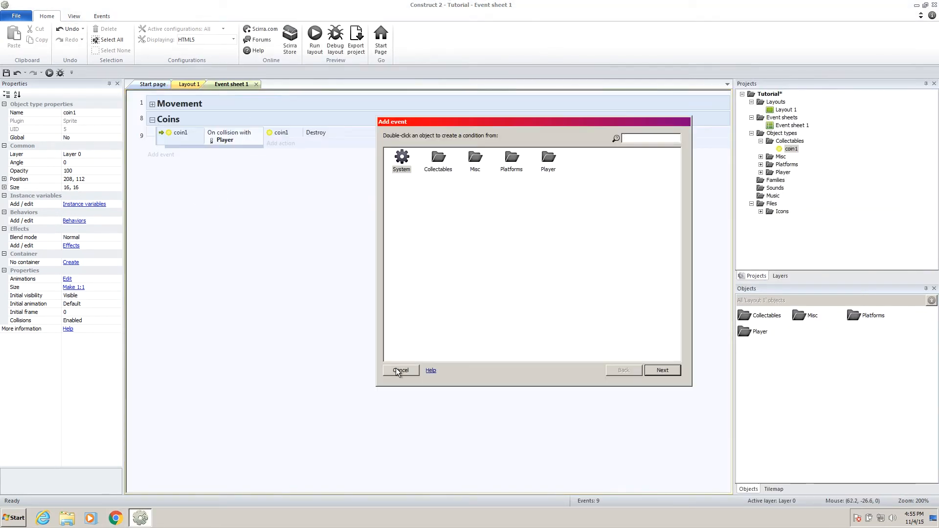
Cancel the pending event and create a global number variable score starting at 0.
click(400, 370)
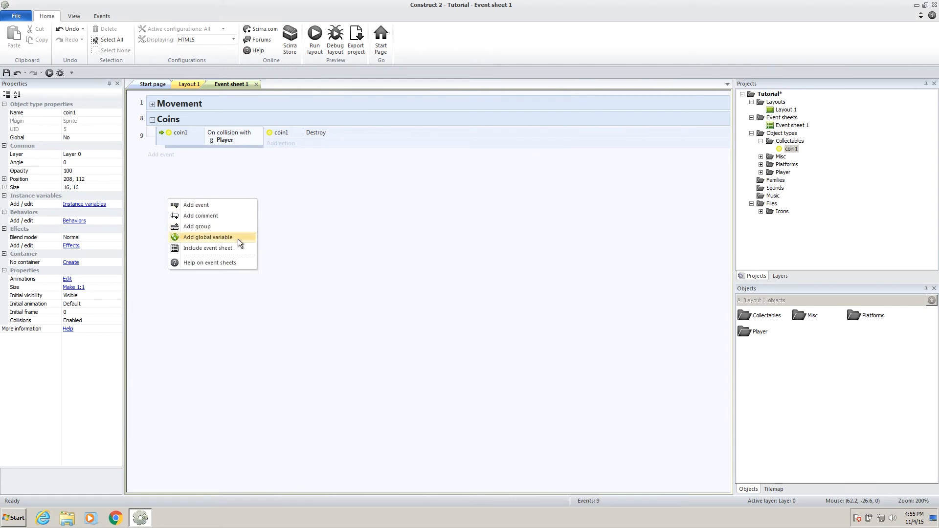
click(207, 237)
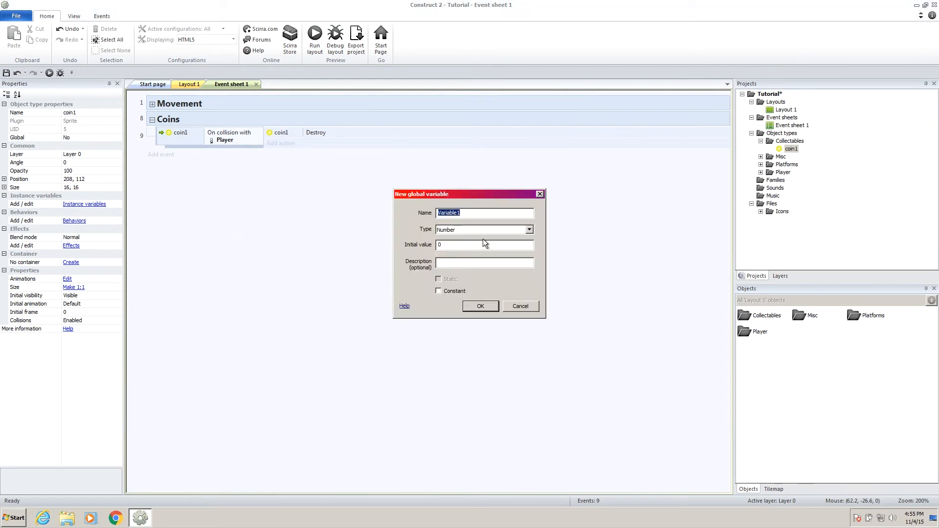
text(score)
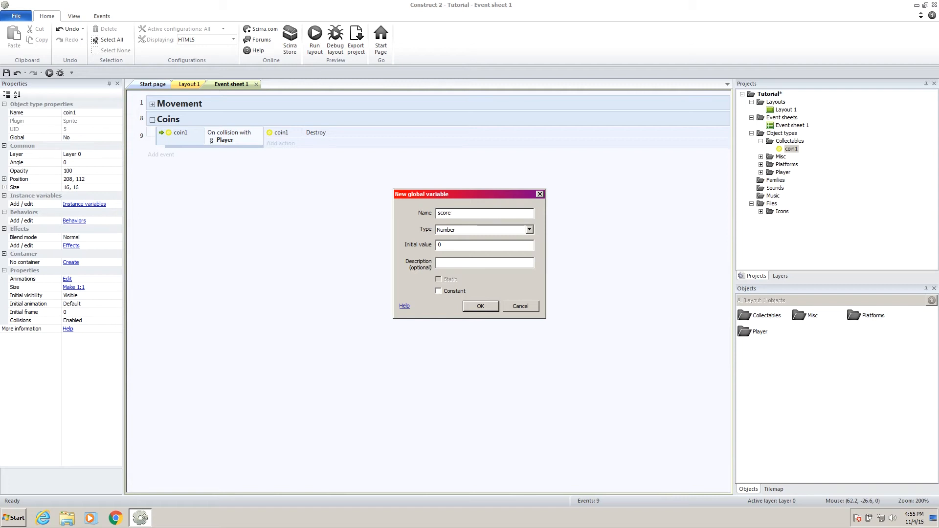
mouse_move(486, 244)
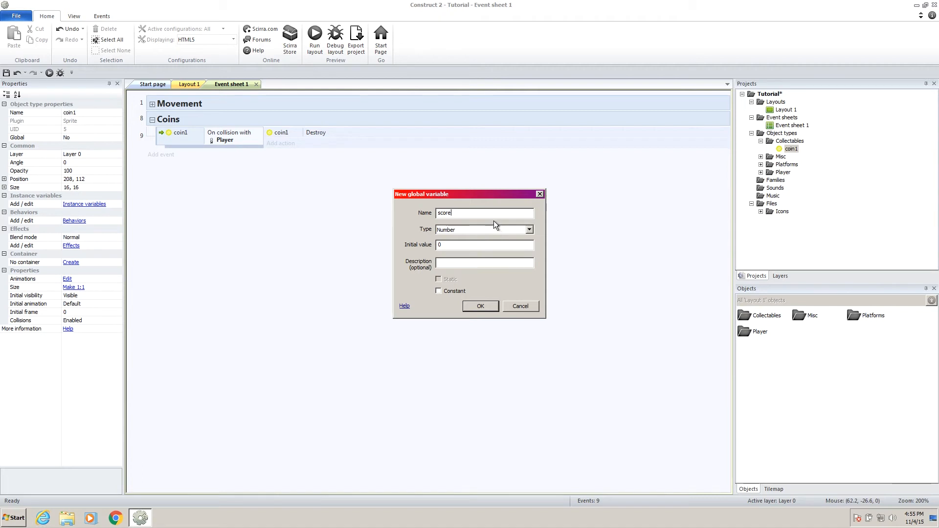
mouse_move(476, 213)
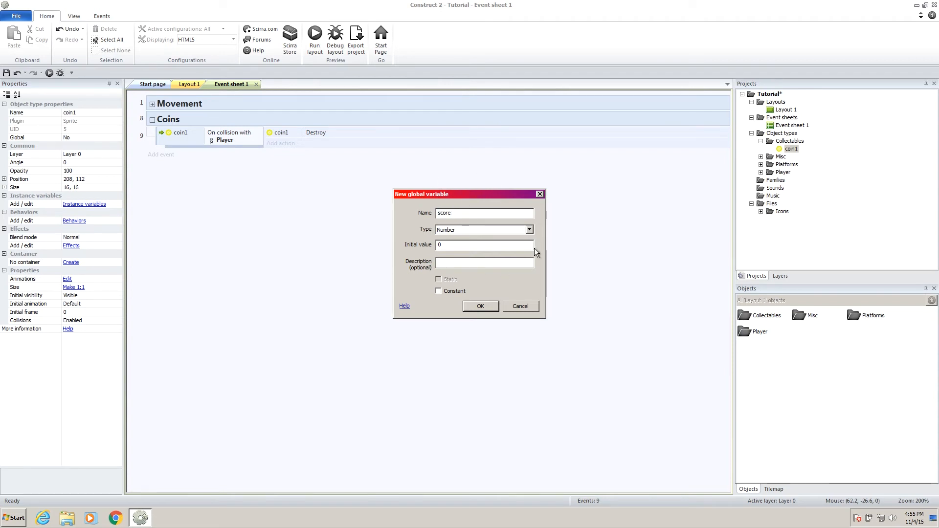
mouse_move(395, 138)
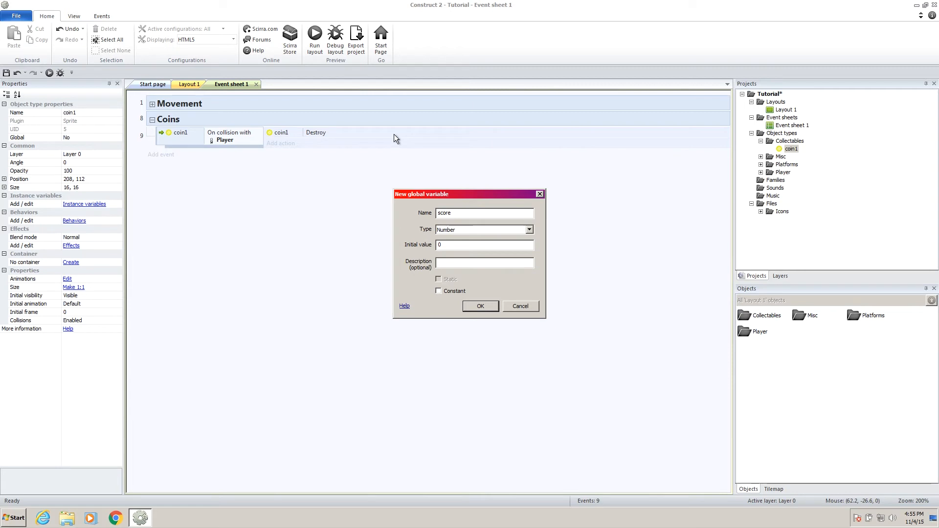
click(480, 306)
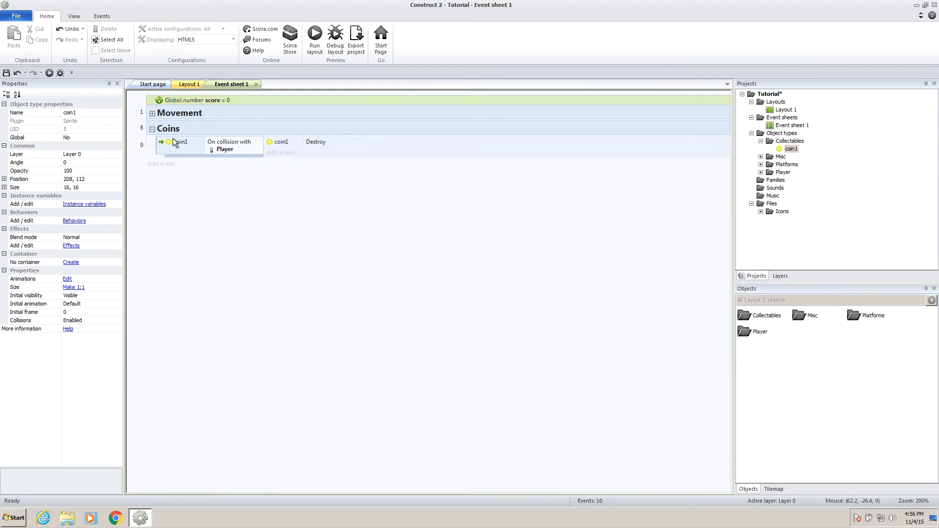
mouse_move(255, 147)
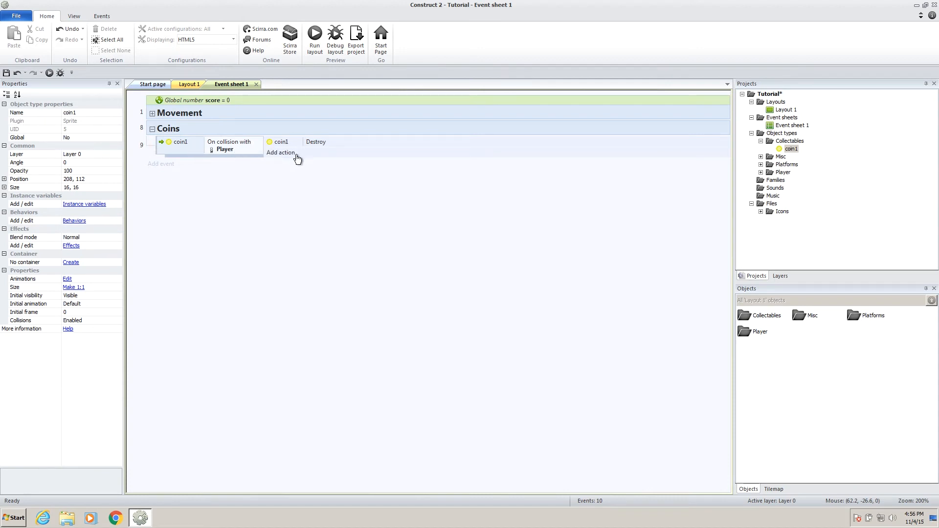
Add a System 'Add 1 to score' action to the coin1 collision event.
click(281, 153)
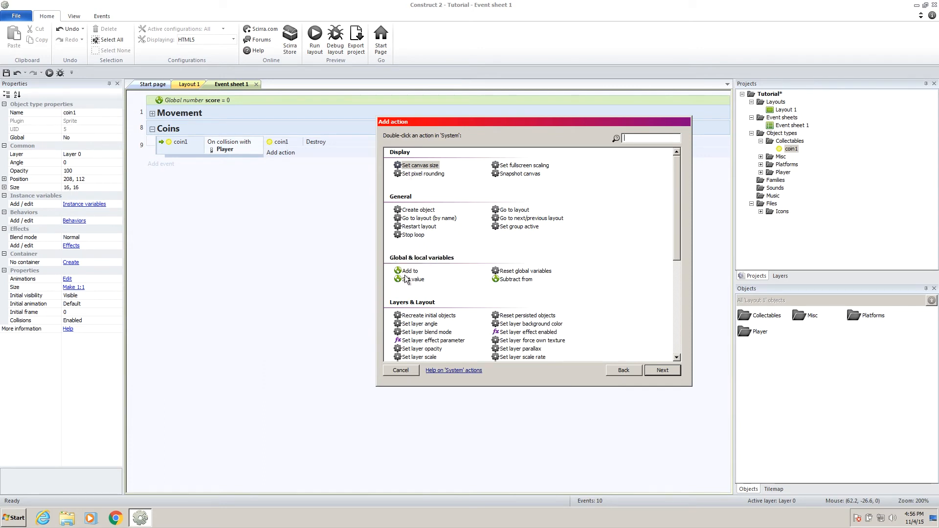
double_click(409, 271)
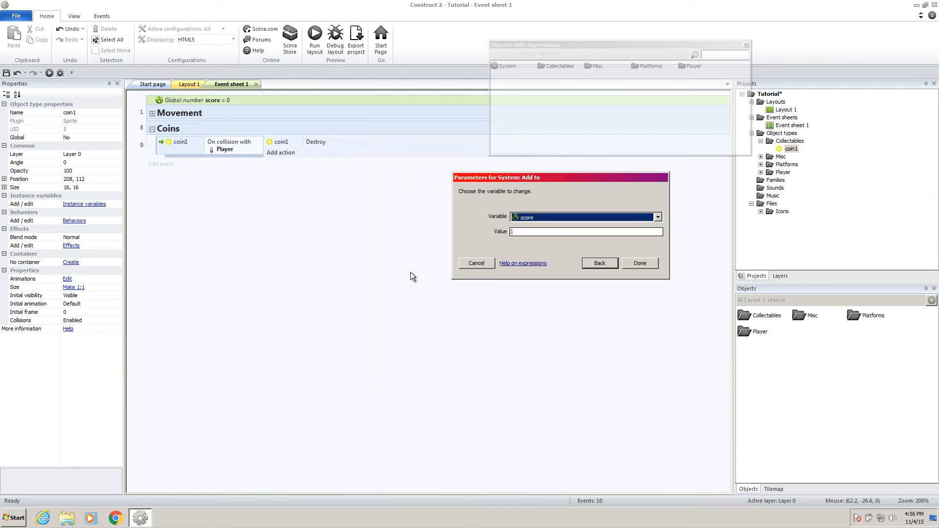
click(585, 232)
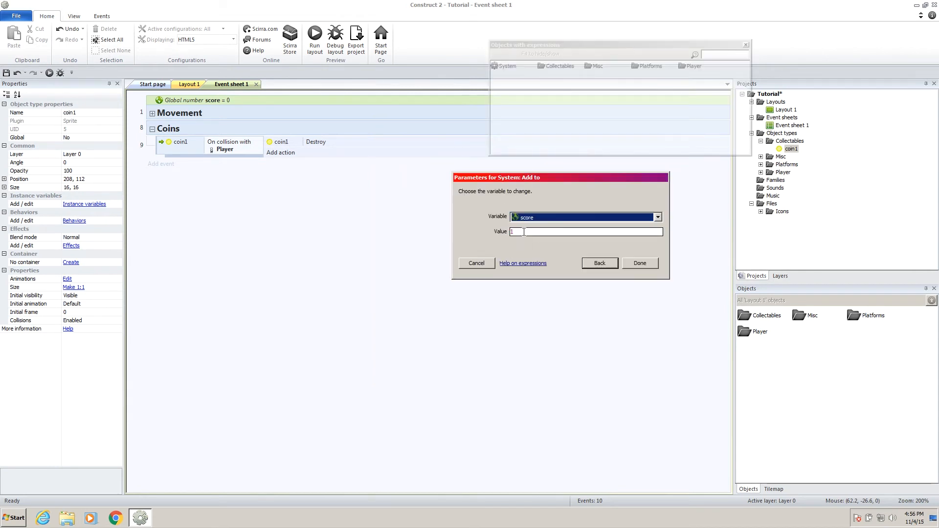
click(638, 263)
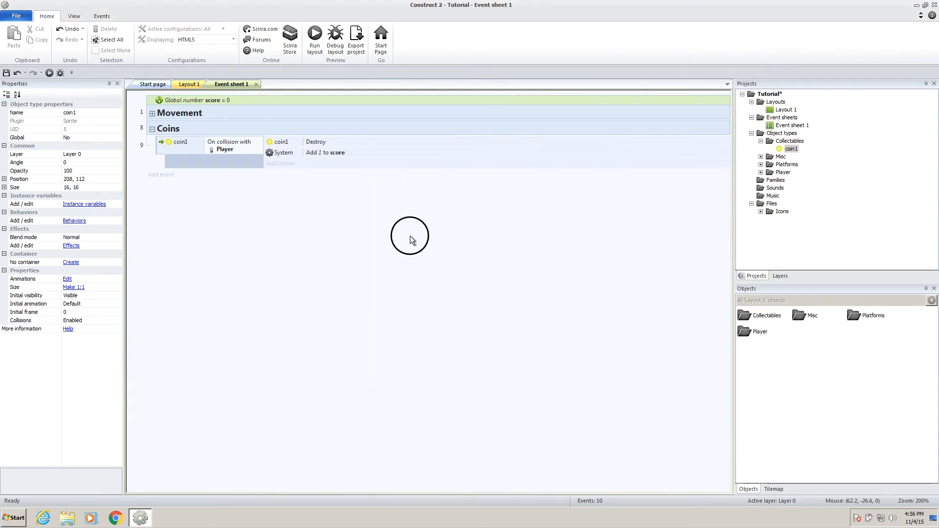
mouse_move(50, 73)
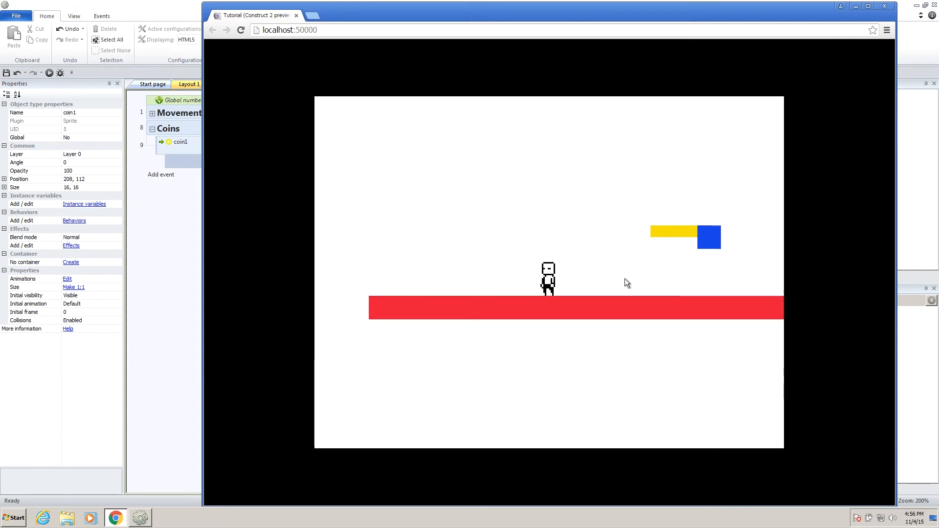
click(295, 15)
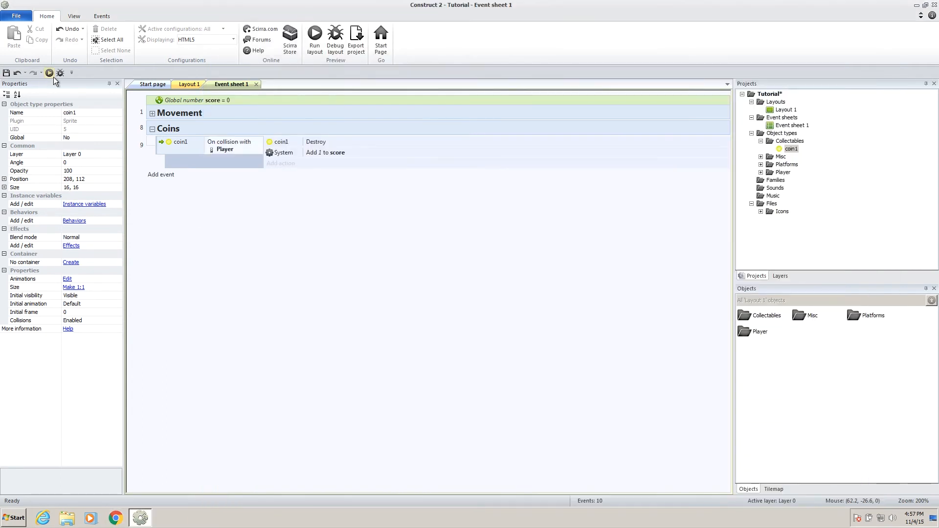
mouse_move(60, 72)
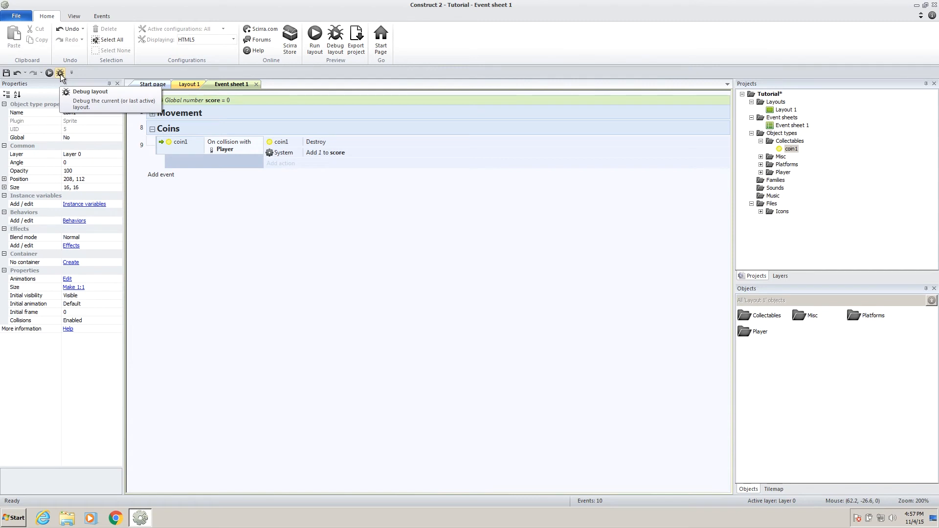
click(61, 72)
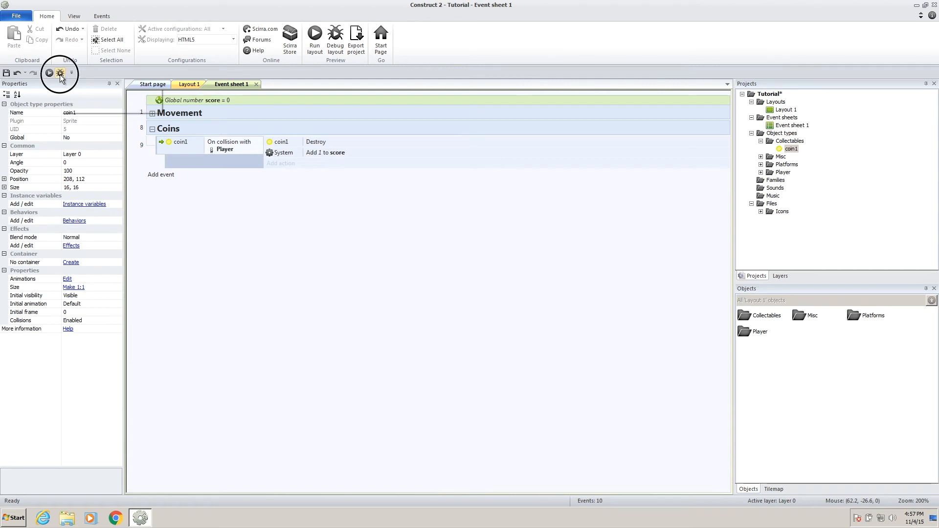
Launch a debug preview and scroll the Inspector to Global variables showing score at 0.
click(50, 71)
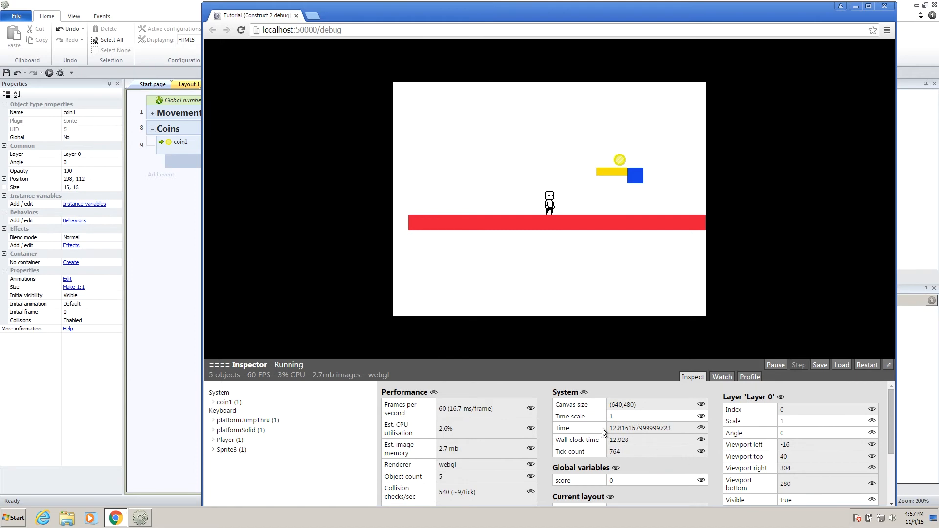
scroll(down, 3)
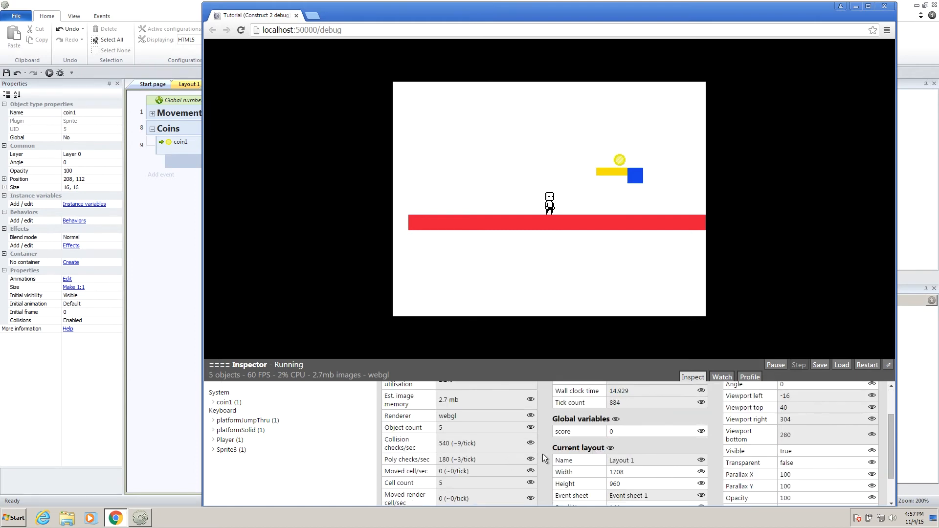
scroll(up, 3)
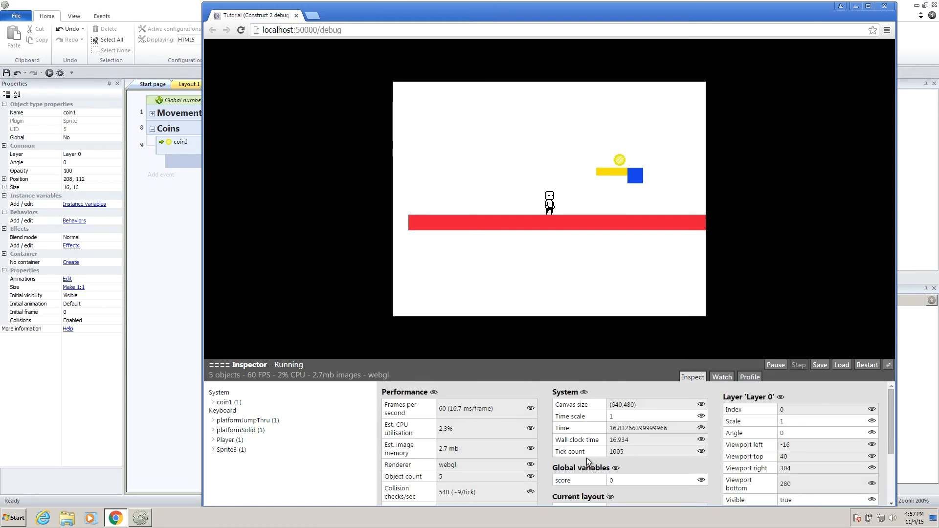
scroll(down, 3)
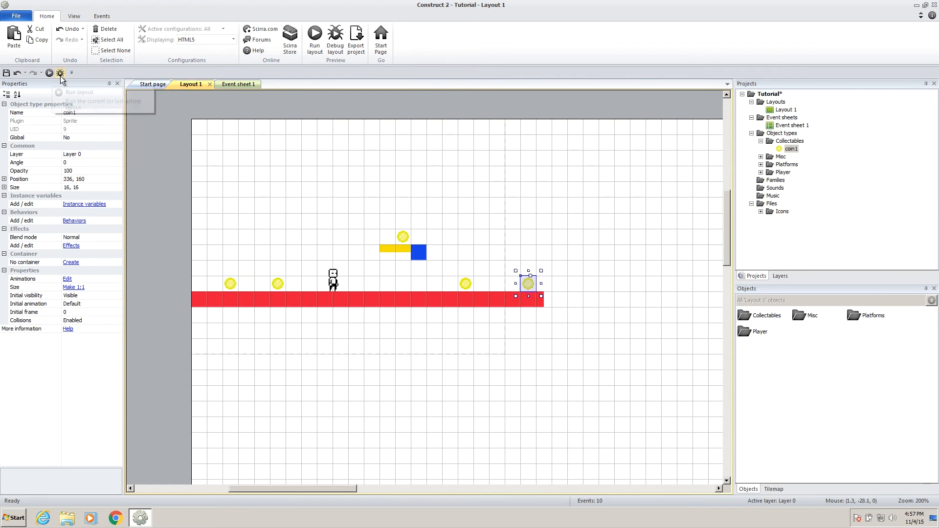
click(335, 39)
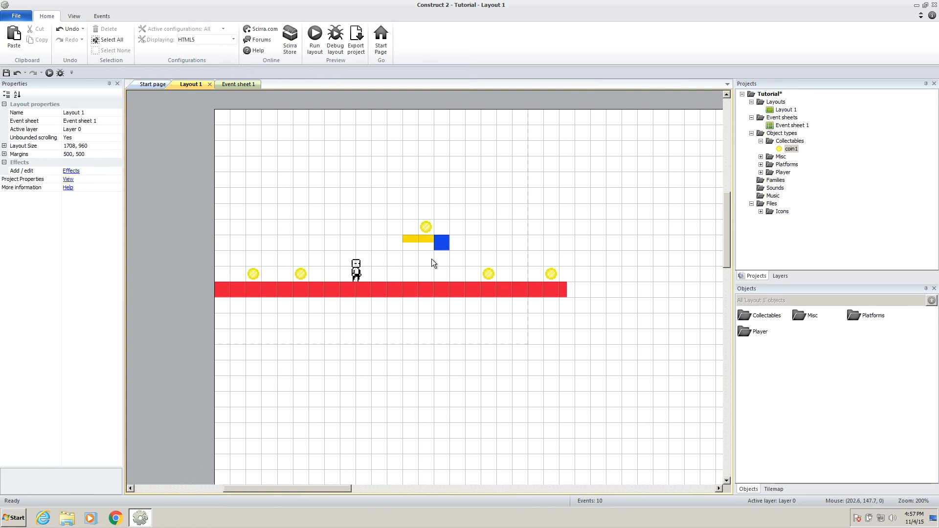
mouse_move(747, 210)
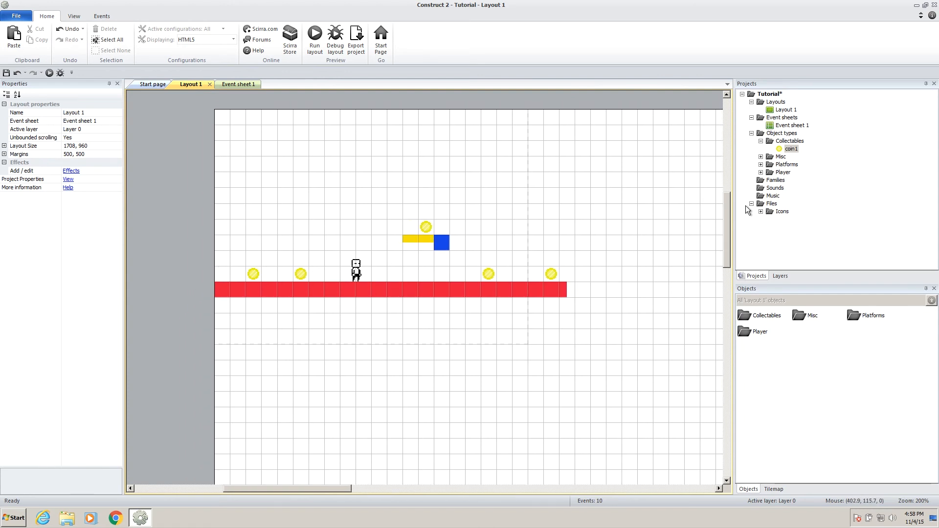
Clone coin1 into a new coin2 object and bring up its image for editing.
right_click(790, 148)
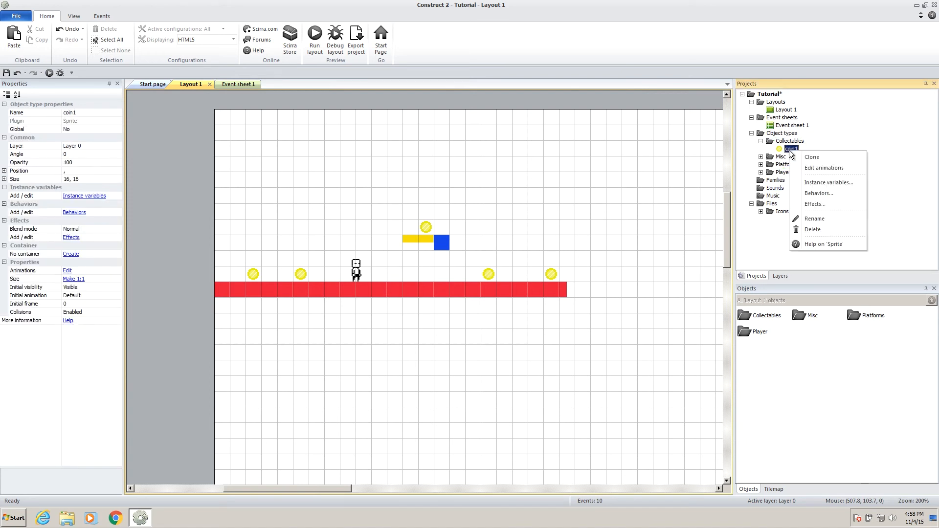
click(812, 156)
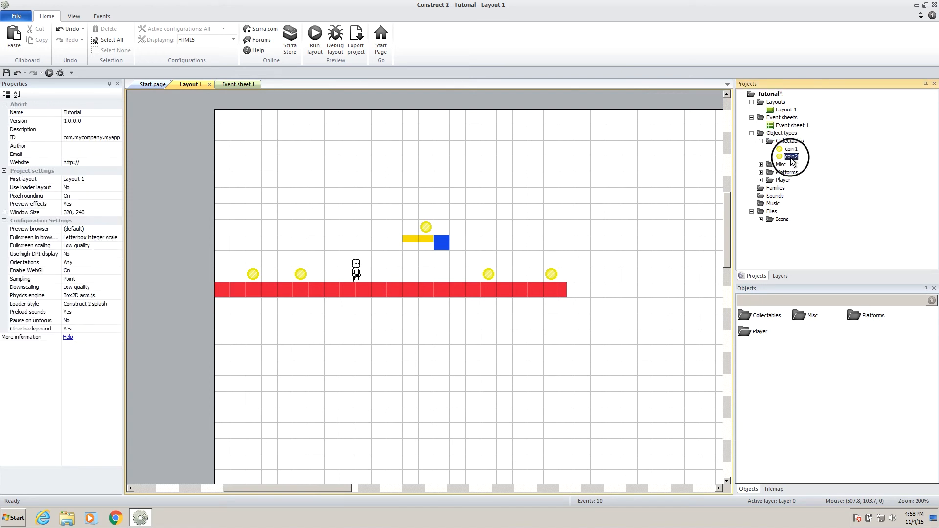
double_click(790, 157)
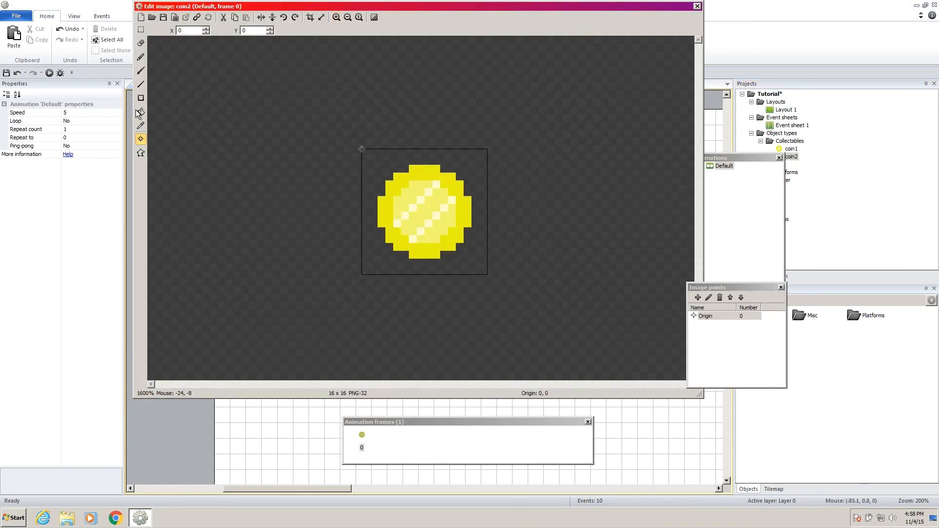
Flood-fill coin2's yellow areas teal and finish editing its image.
click(141, 111)
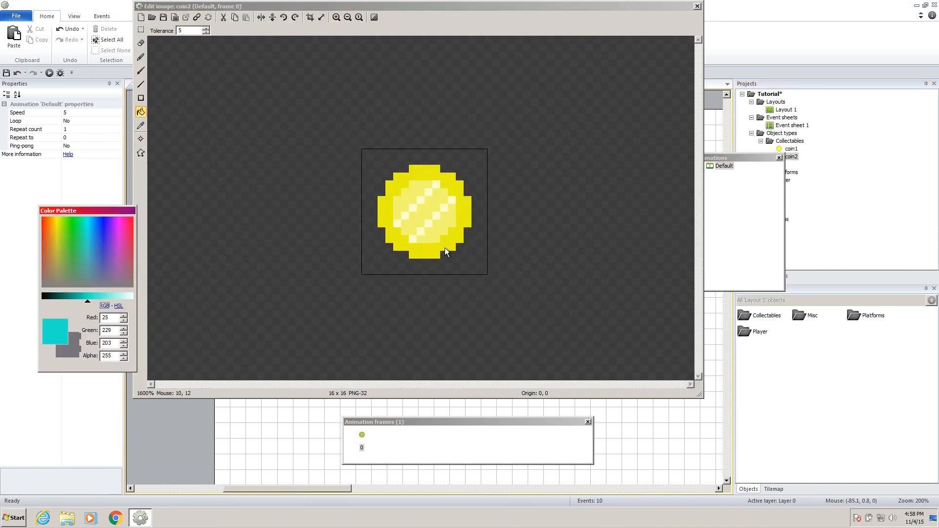
click(423, 212)
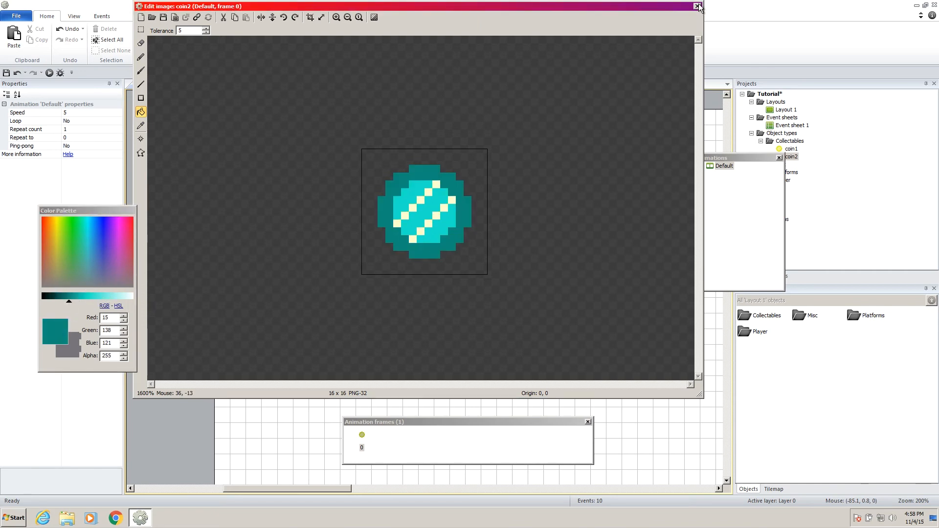
click(698, 7)
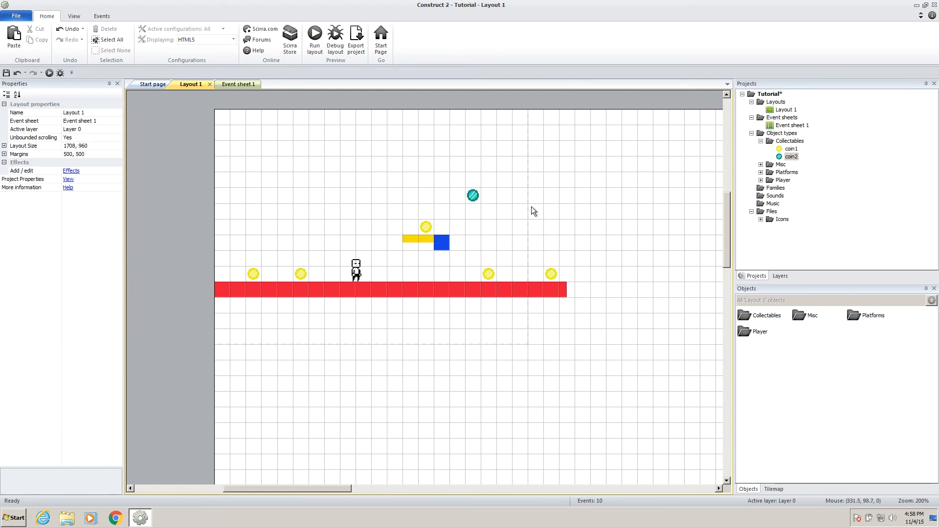
Switch to Event sheet 1 to duplicate the coin1 collision event as event 10.
click(231, 84)
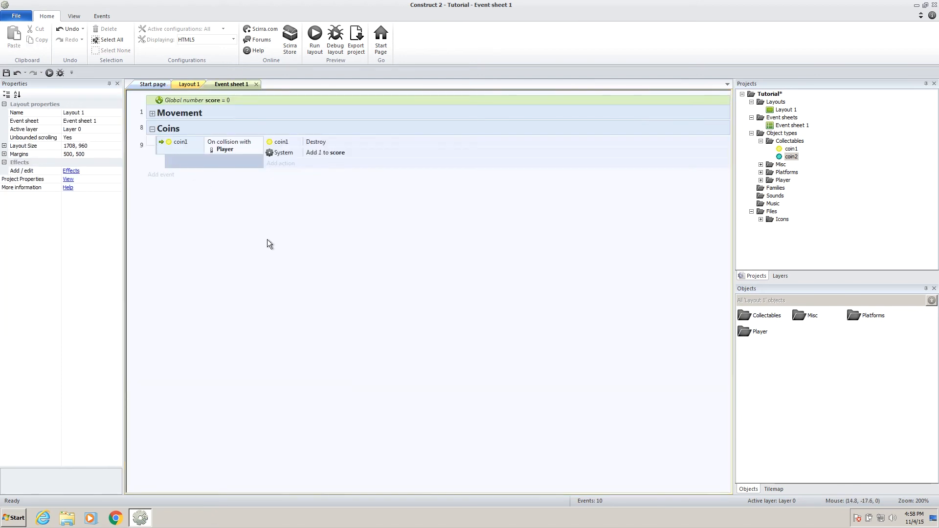
mouse_move(160, 147)
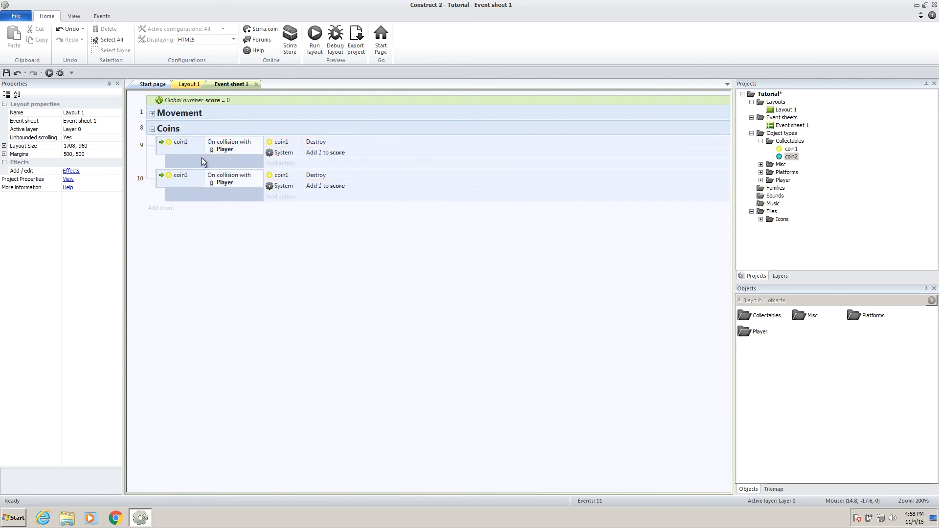
mouse_move(167, 167)
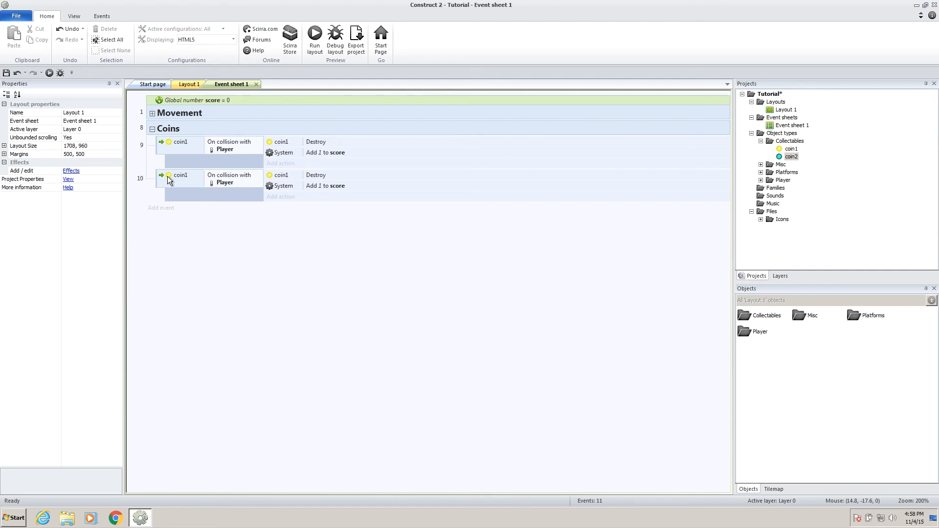
mouse_move(212, 186)
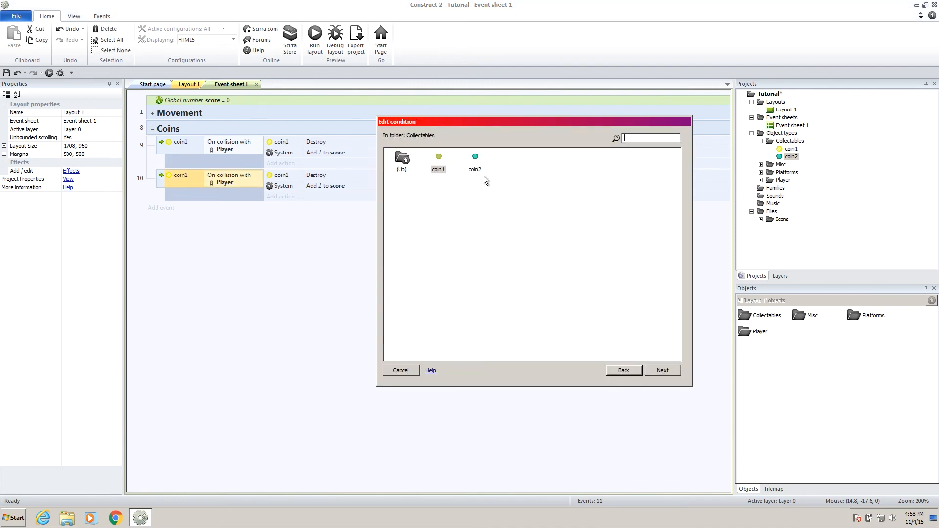
mouse_move(477, 157)
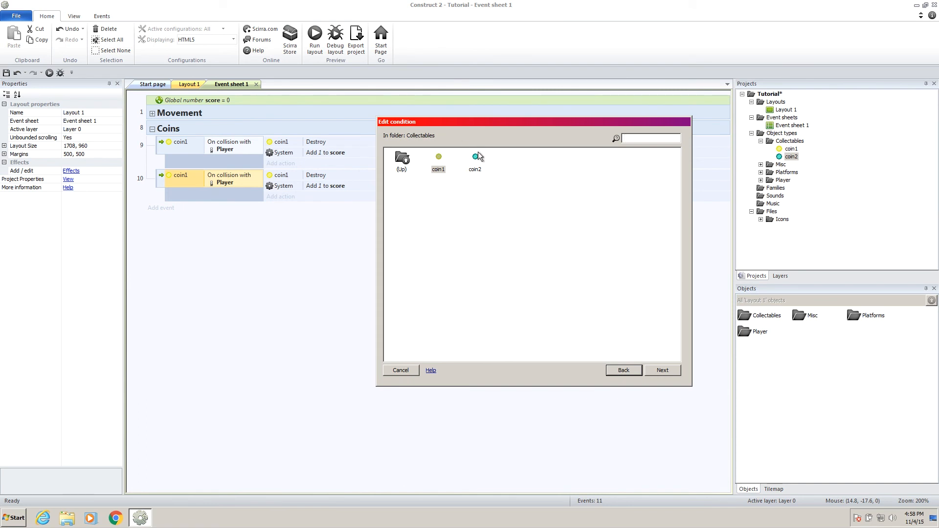
Retarget event 10 to coin2: On collision with Player, destroy coin2.
double_click(474, 157)
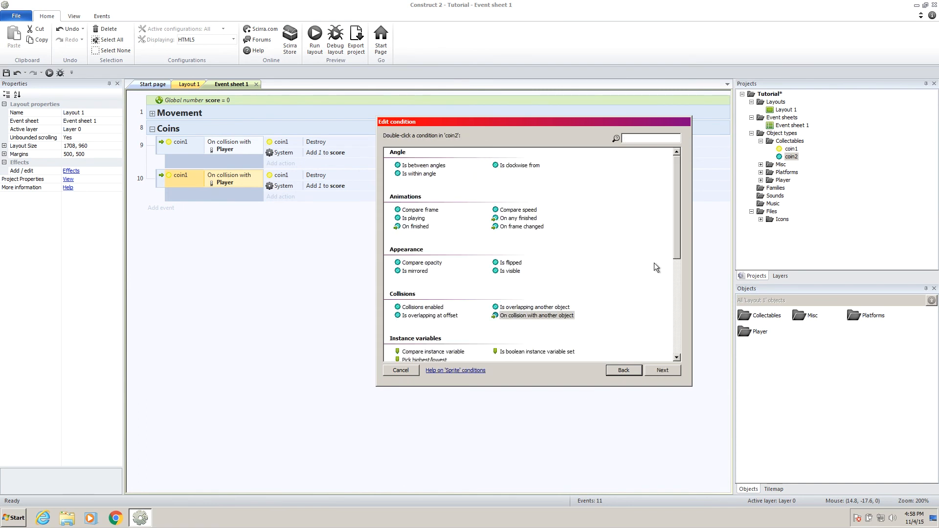
scroll(down, 3)
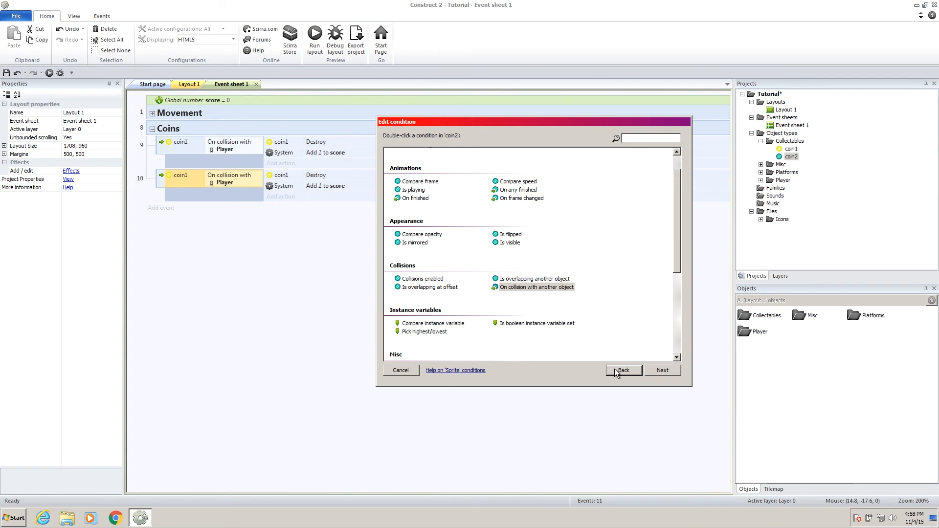
double_click(535, 287)
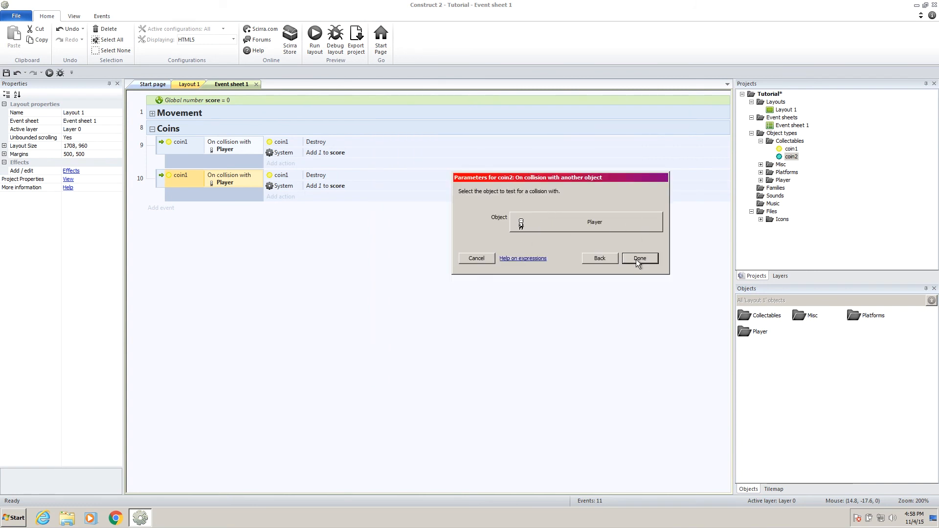
click(638, 258)
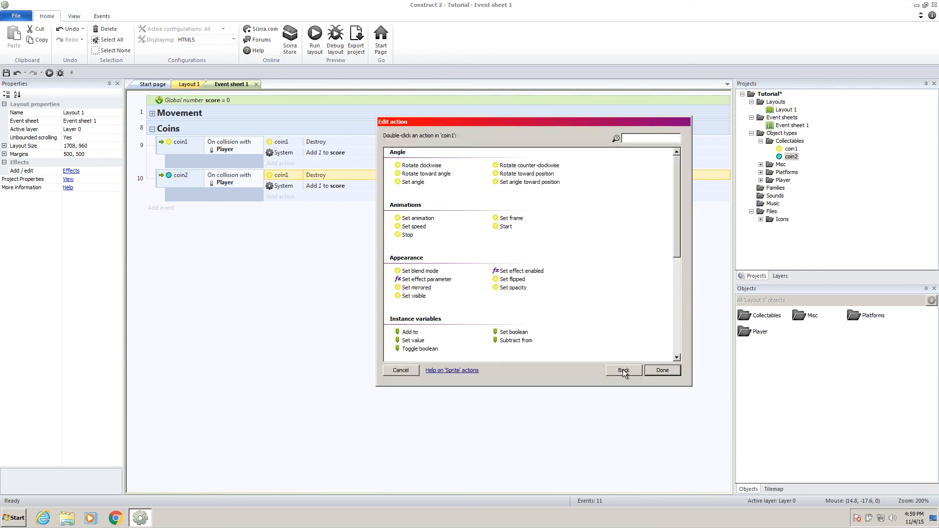
click(623, 369)
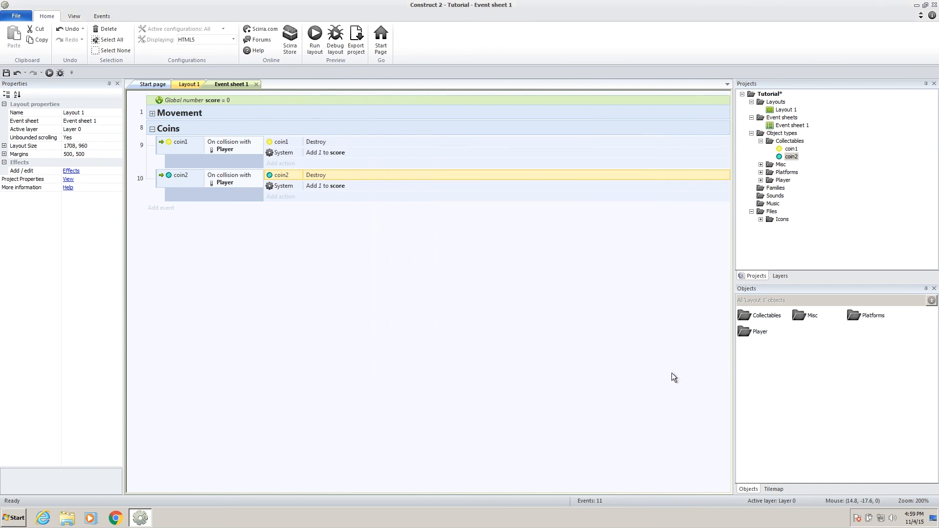
Change event 10's score action to add 2 instead of 1.
double_click(324, 186)
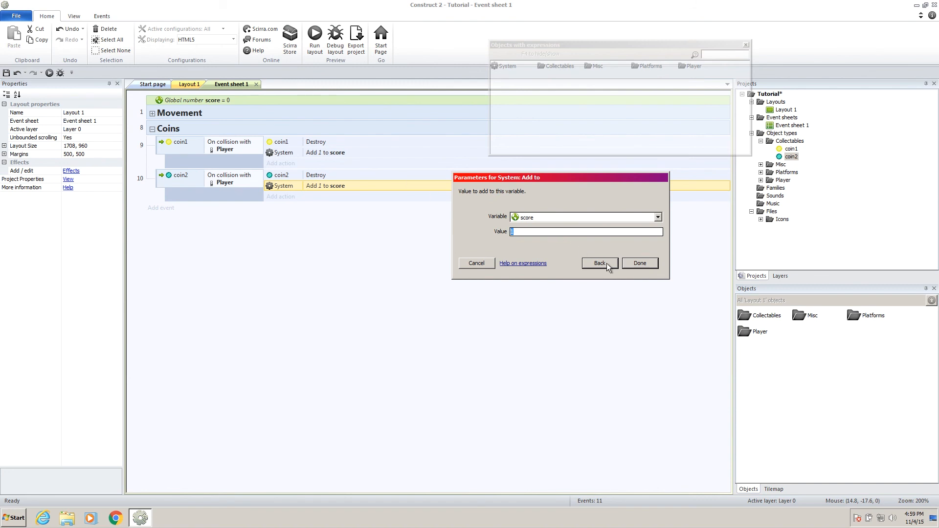
click(639, 263)
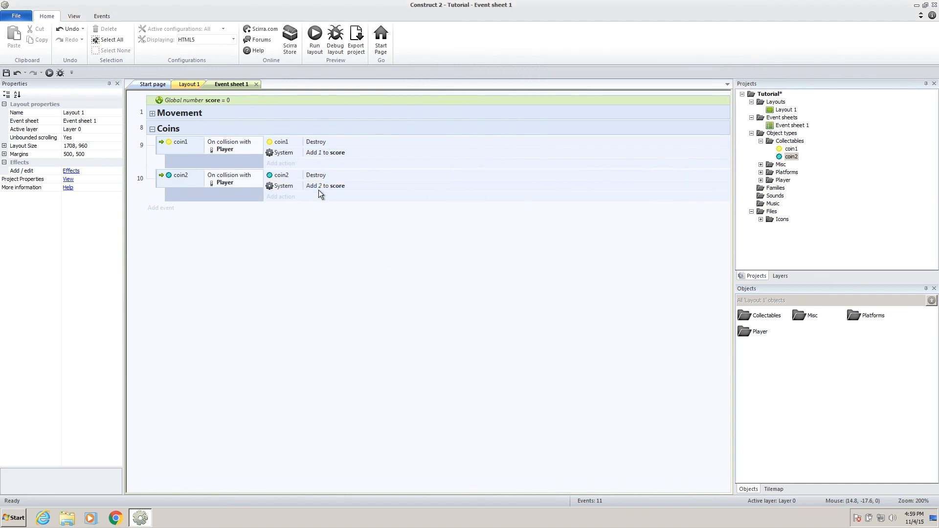
click(314, 39)
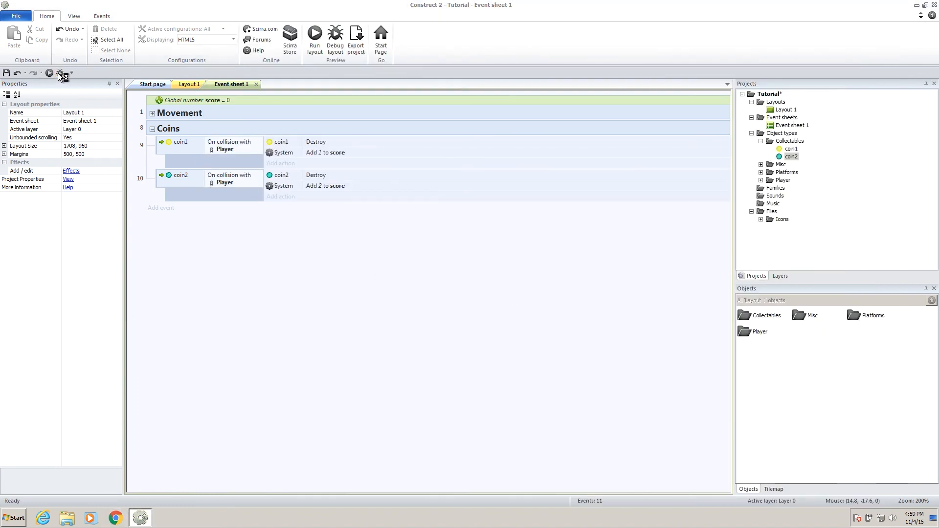
Run the debug preview, collect every coin and check score reaches 7 in the Inspector.
click(335, 39)
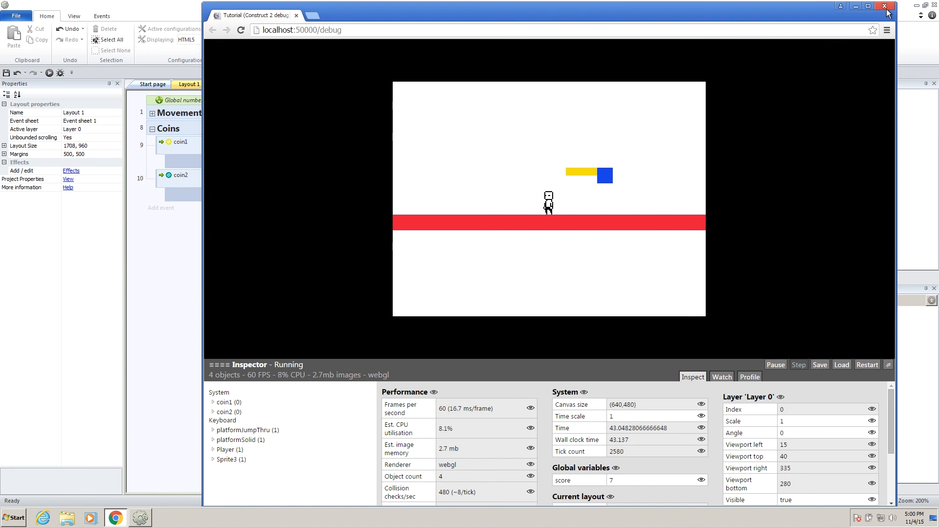
mouse_move(889, 6)
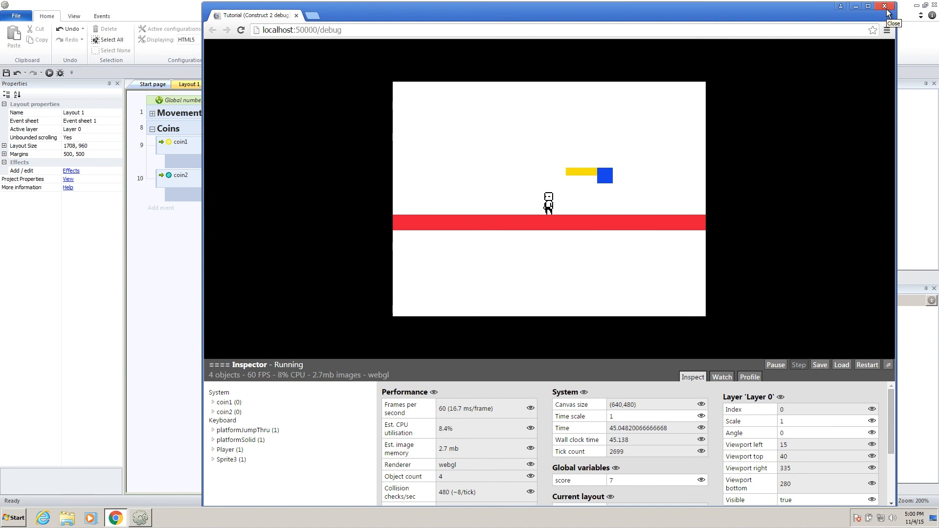